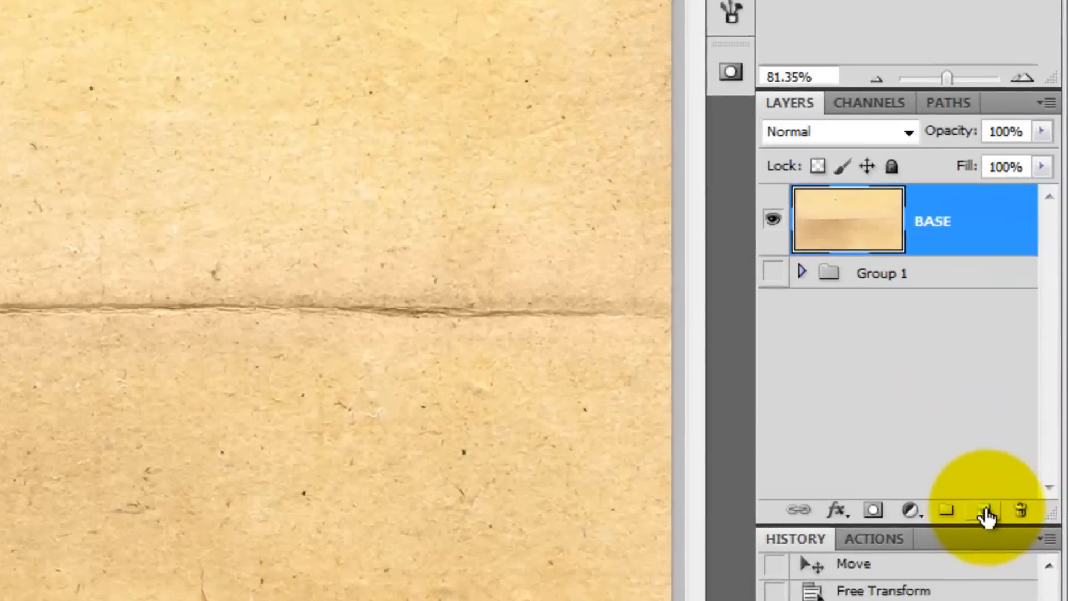
- Add a new empty layer and mark out a large circle over the paper's fold
{"action": "left_click", "coordinate": [984, 509]}
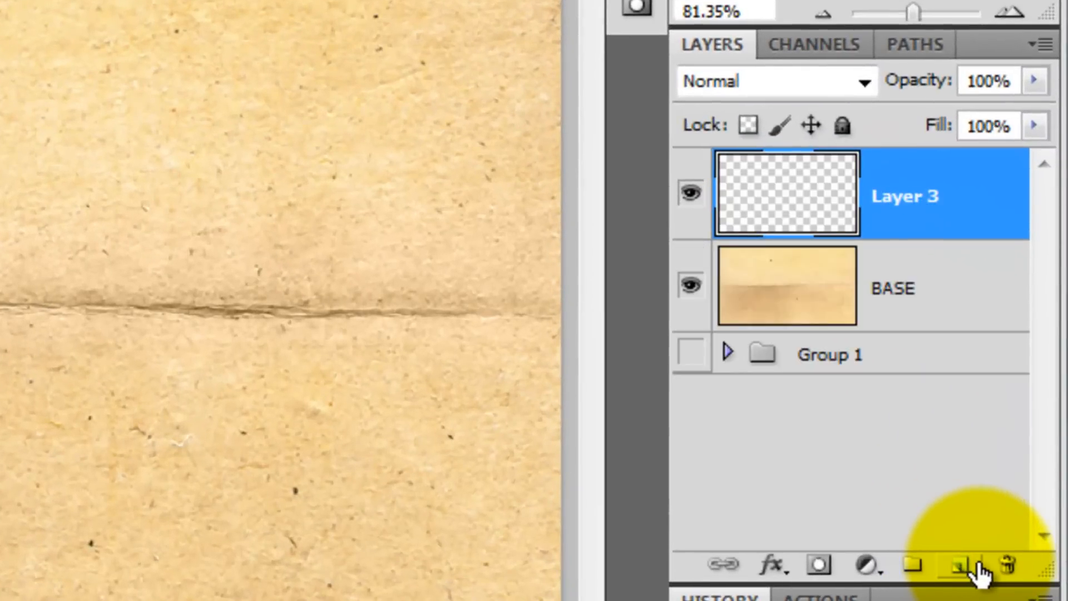
{"action": "left_click", "coordinate": [74, 266]}
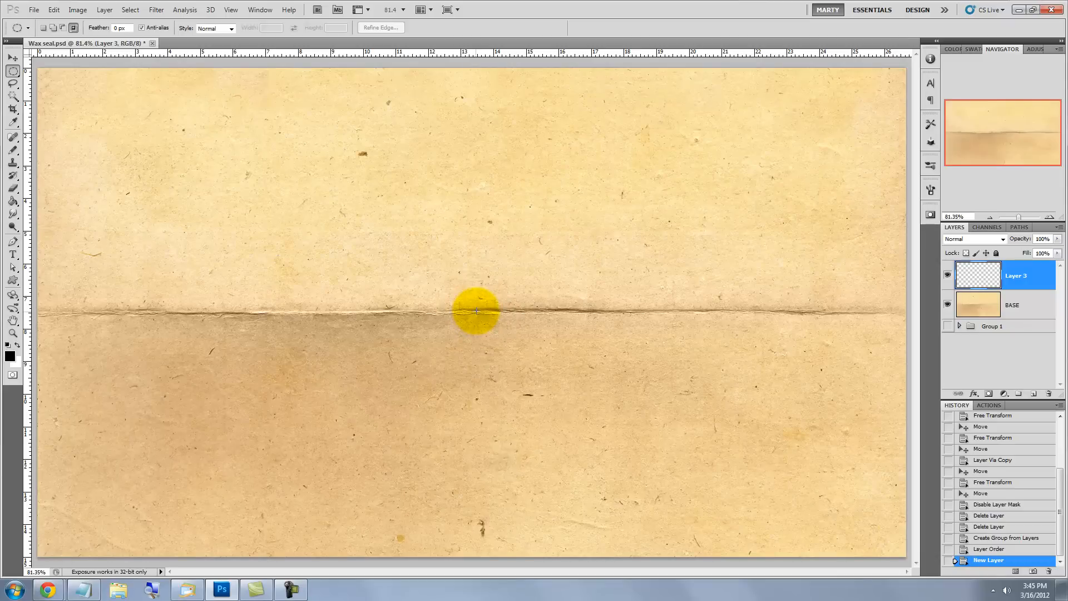
{"action": "left_click_drag", "start_coordinate": [477, 311], "coordinate": [668, 119]}
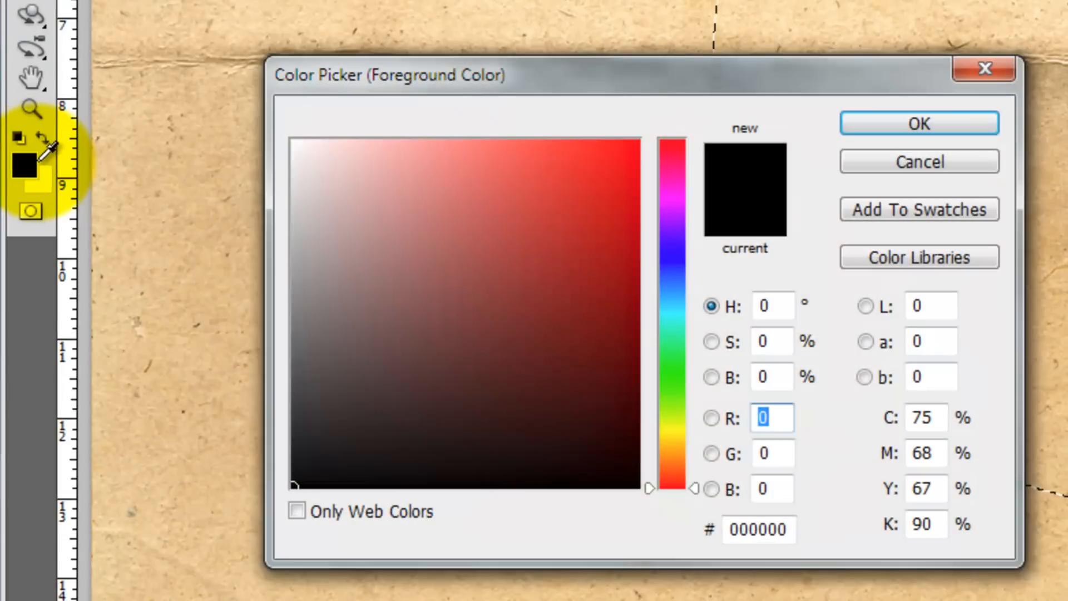
- Set the foreground colour to red hex B523 and fill the circle with it
{"action": "left_click", "coordinate": [758, 530]}
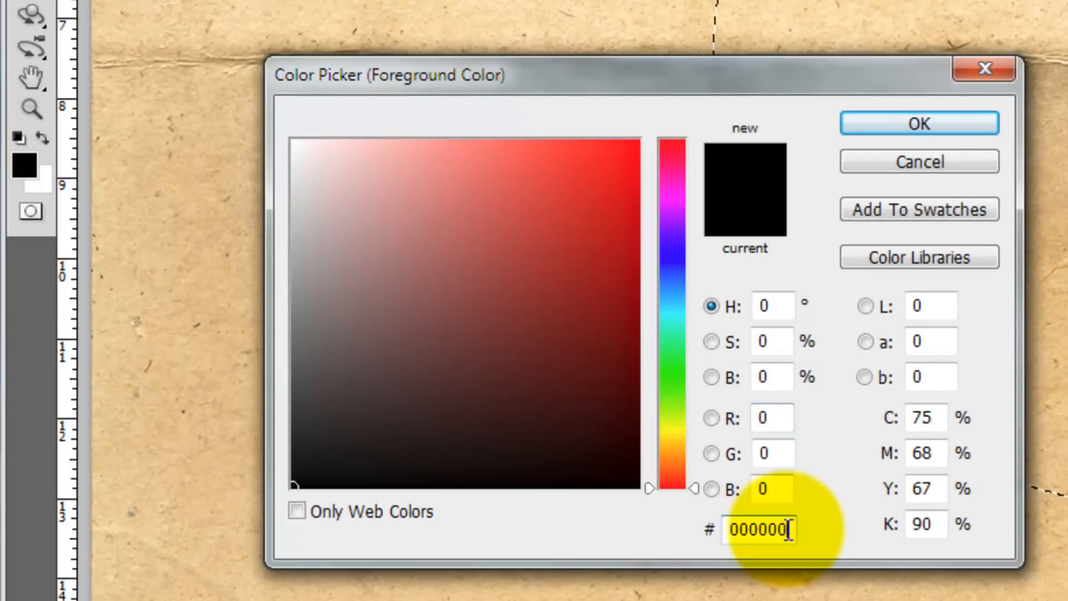
{"action": "type", "text": "B52323"}
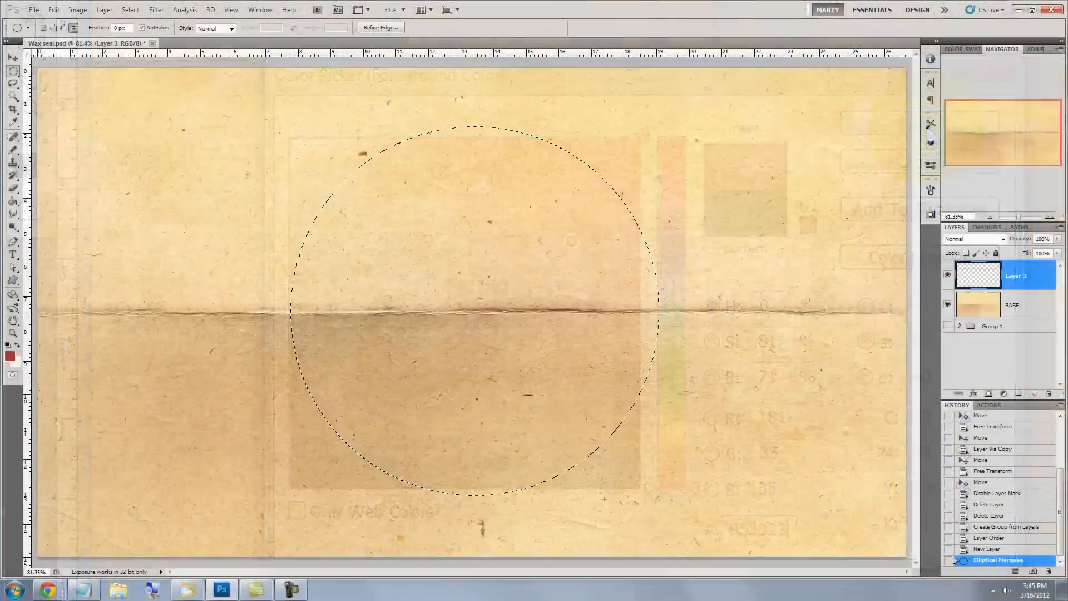
{"action": "key", "text": "alt+Delete"}
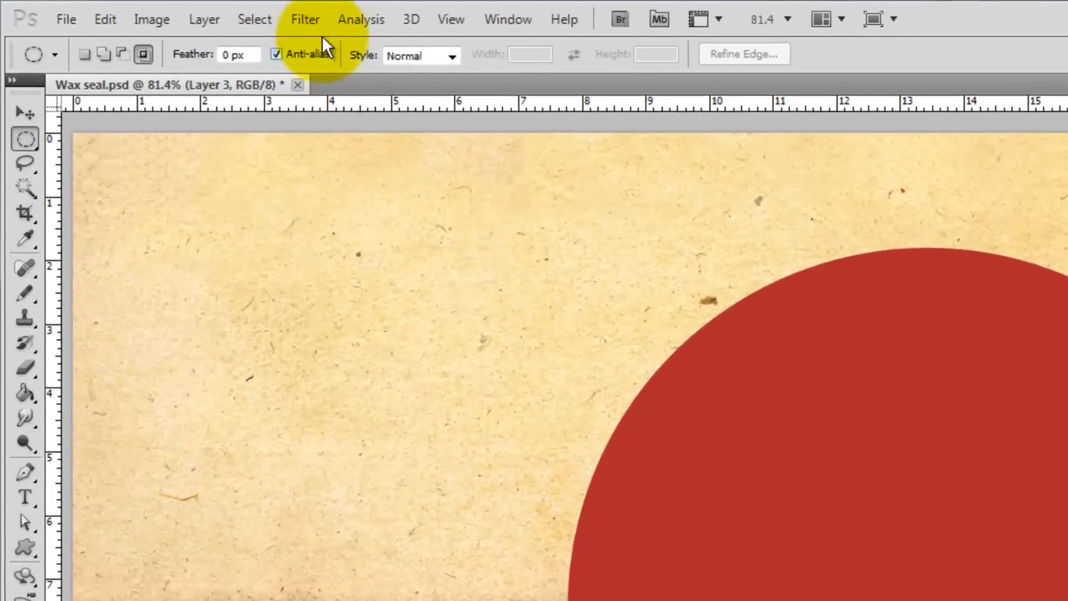
- Apply a Wave distortion so the red circle's edge becomes an irregular wax-like blob
{"action": "left_click", "coordinate": [304, 19]}
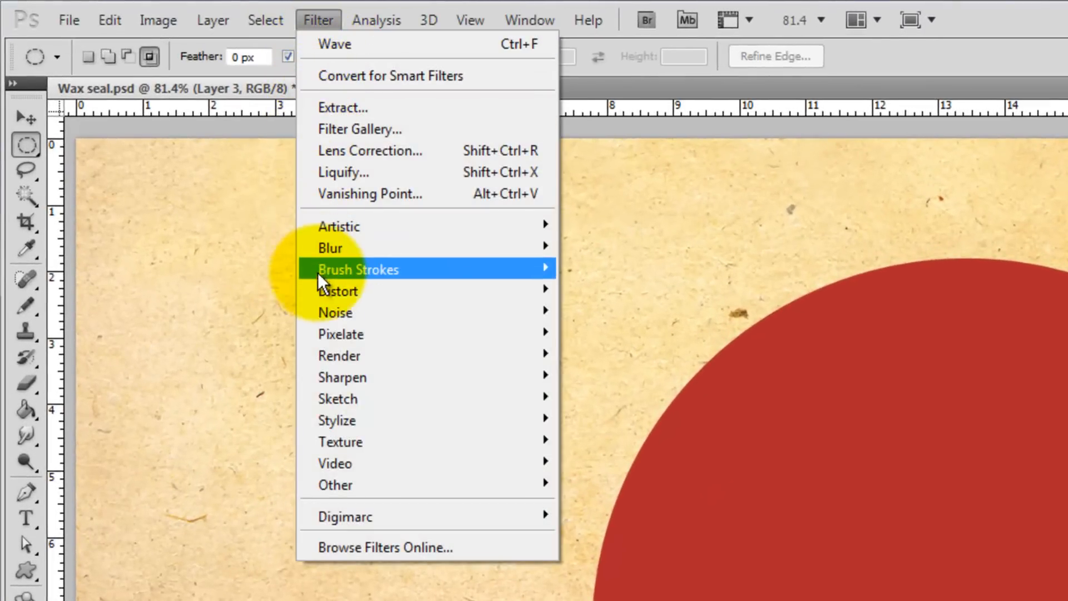
{"action": "mouse_move", "coordinate": [338, 290]}
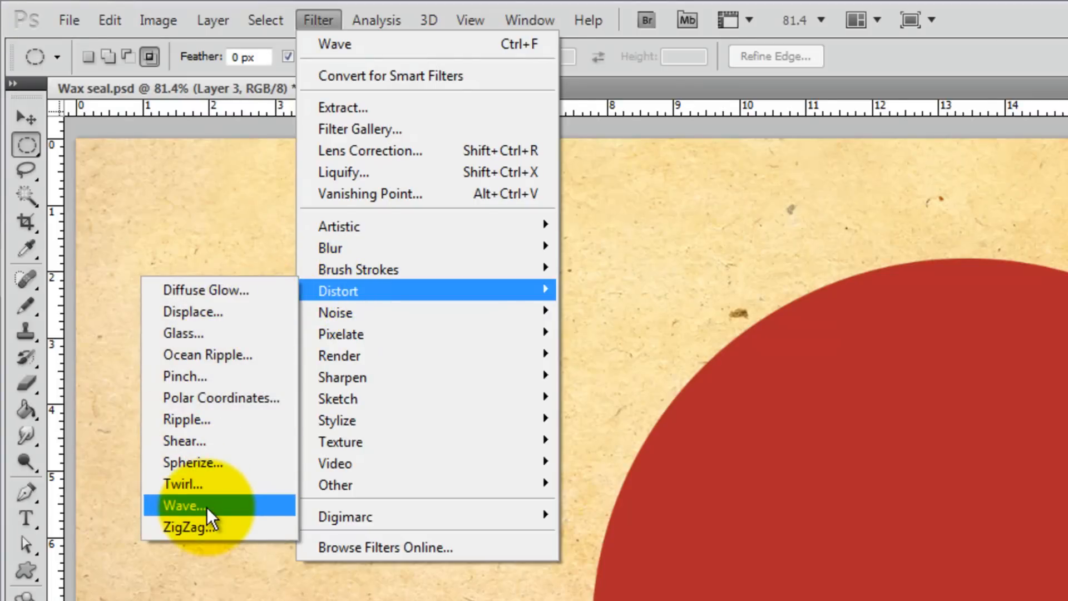
{"action": "left_click", "coordinate": [182, 505]}
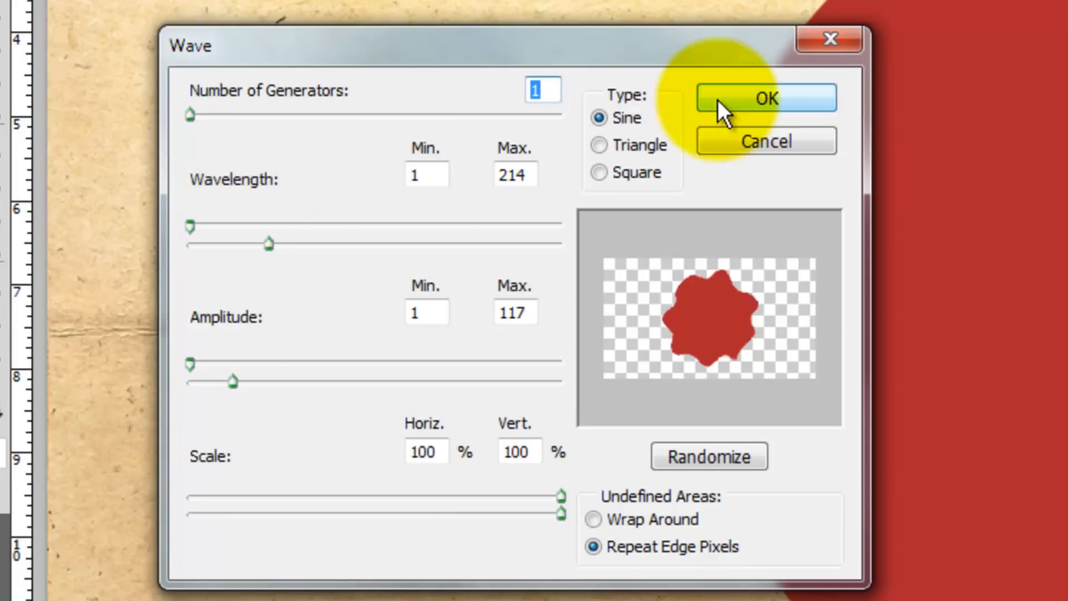
{"action": "left_click", "coordinate": [766, 98]}
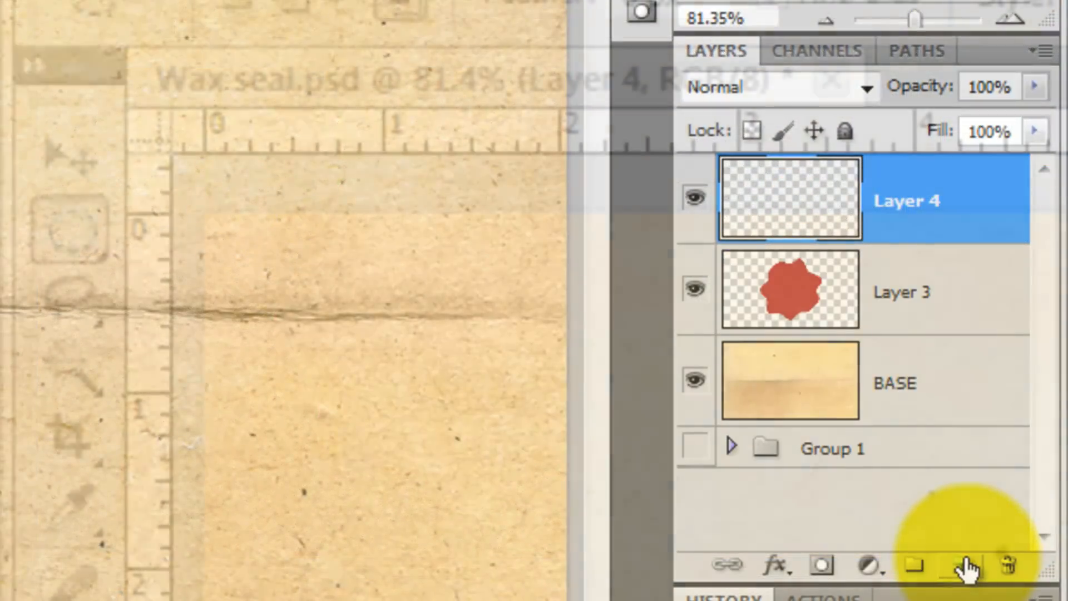
- Add a second layer and wave-distort its circle (value 66) to form the wax ring shape
{"action": "left_click", "coordinate": [66, 230]}
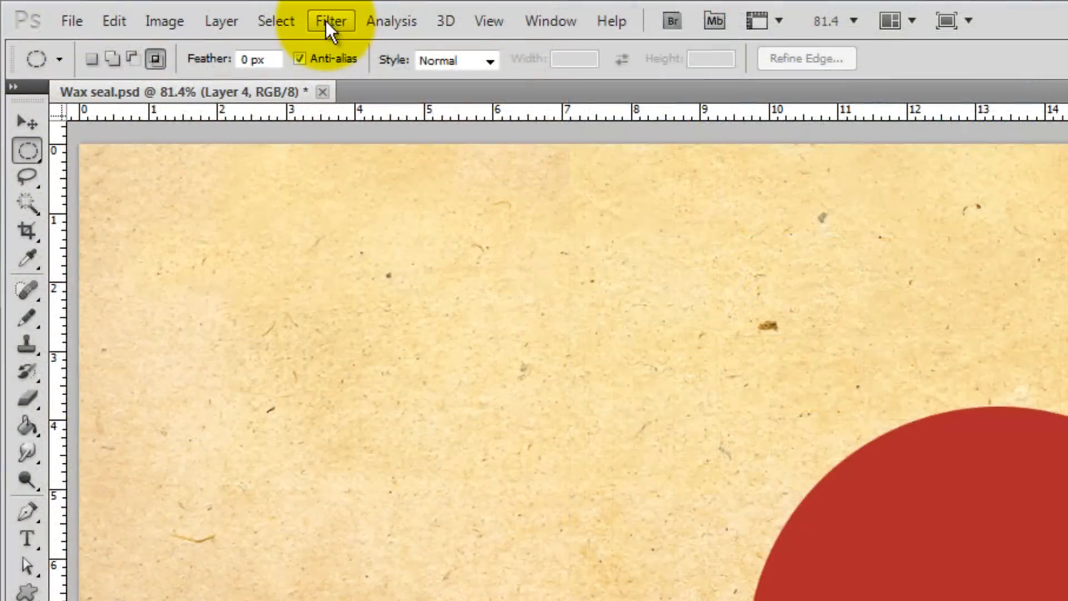
{"action": "left_click", "coordinate": [330, 20]}
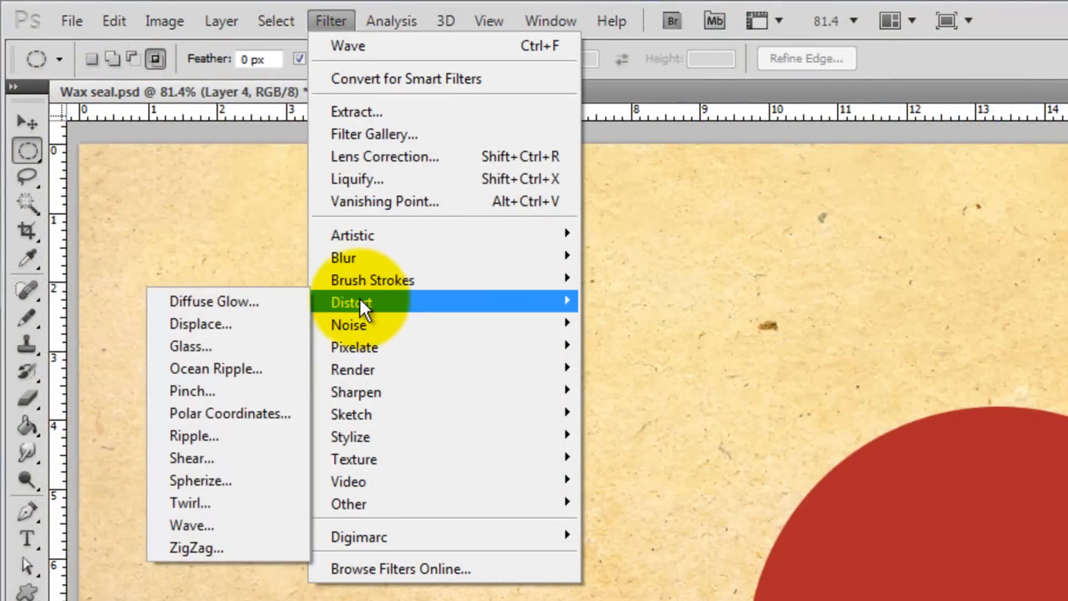
{"action": "left_click", "coordinate": [191, 524]}
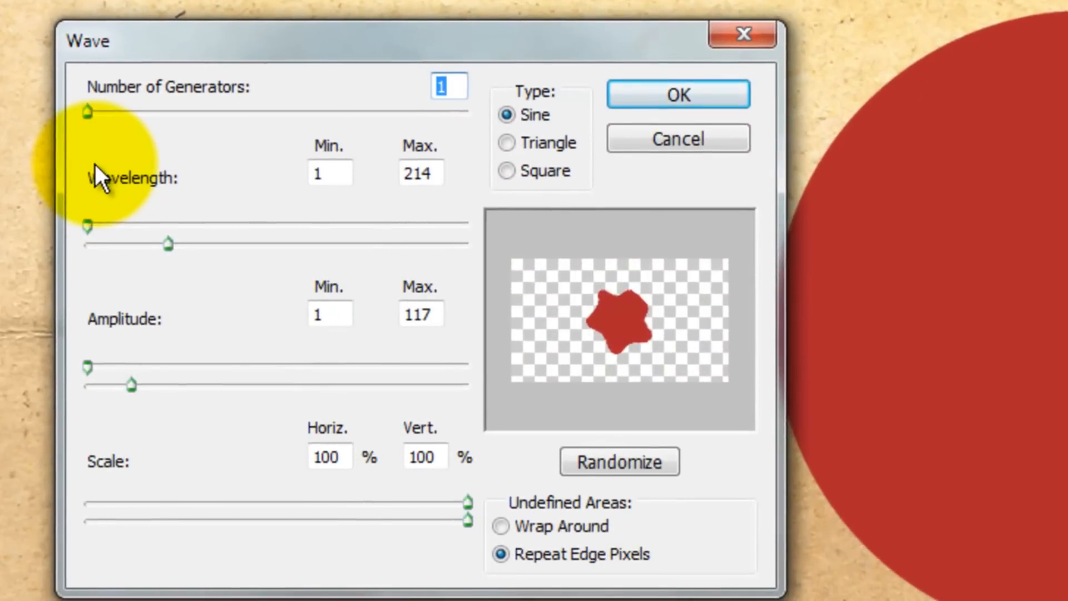
{"action": "type", "text": "66"}
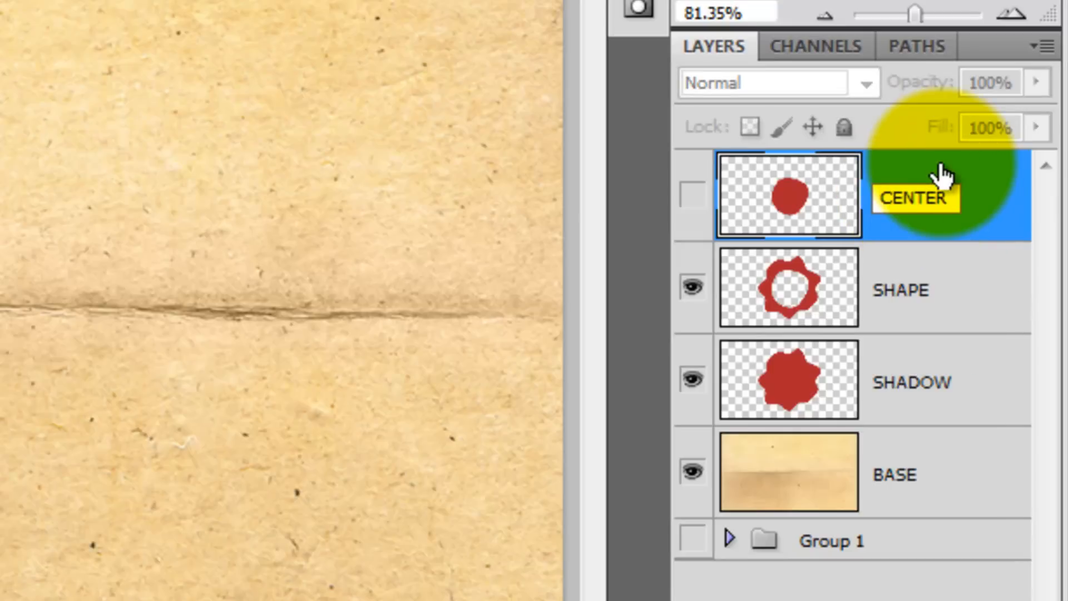
- Set the ring's Bevel and Emboss to Size 50, shadow opacity 30, with Contour enabled
{"action": "left_click", "coordinate": [786, 287]}
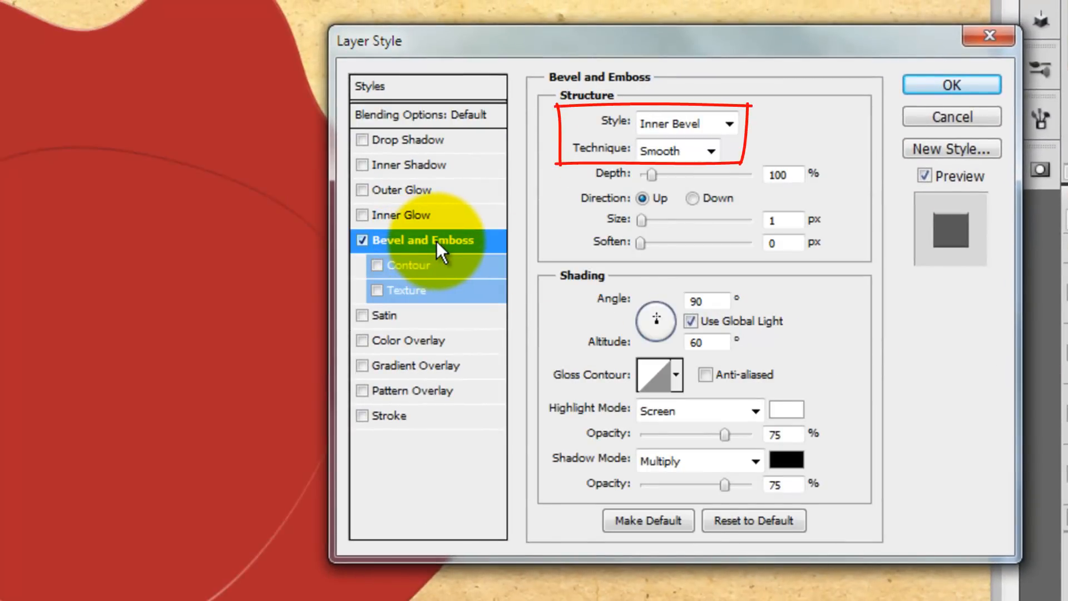
{"action": "type", "text": "5"}
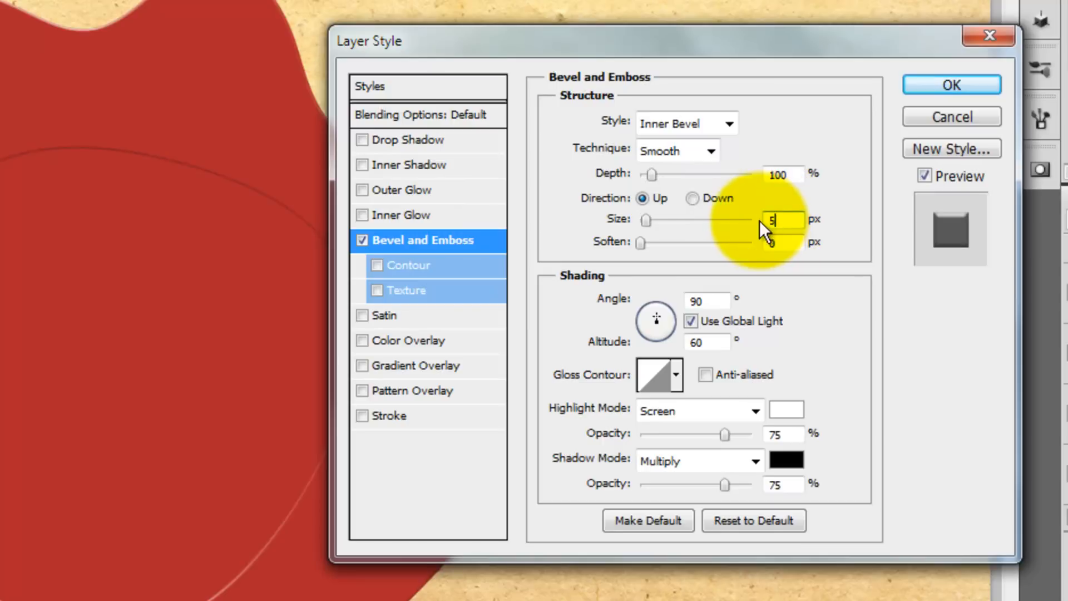
{"action": "type", "text": "0"}
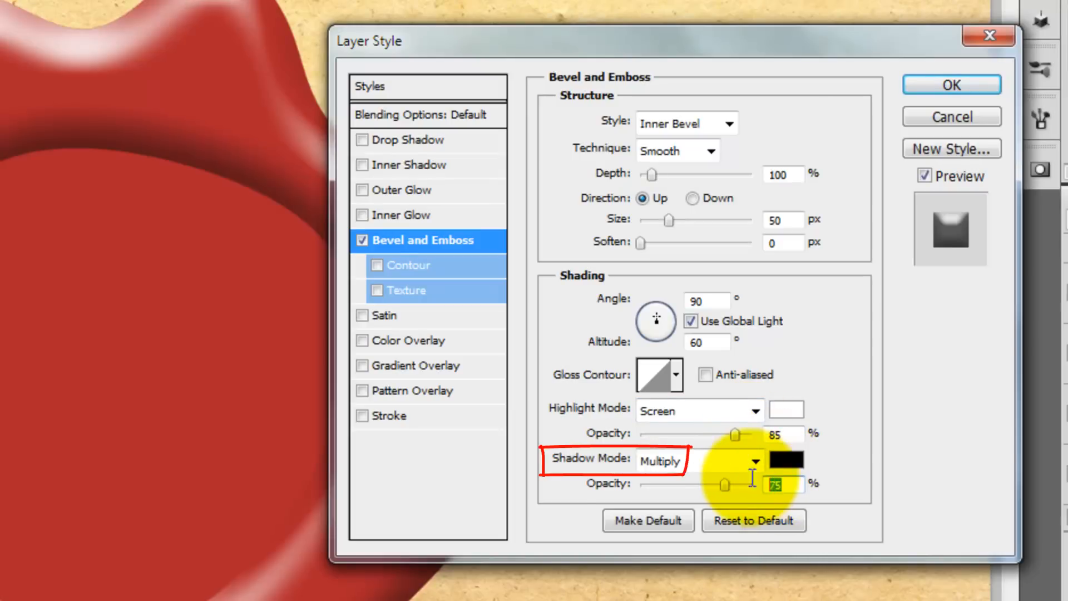
{"action": "type", "text": "30"}
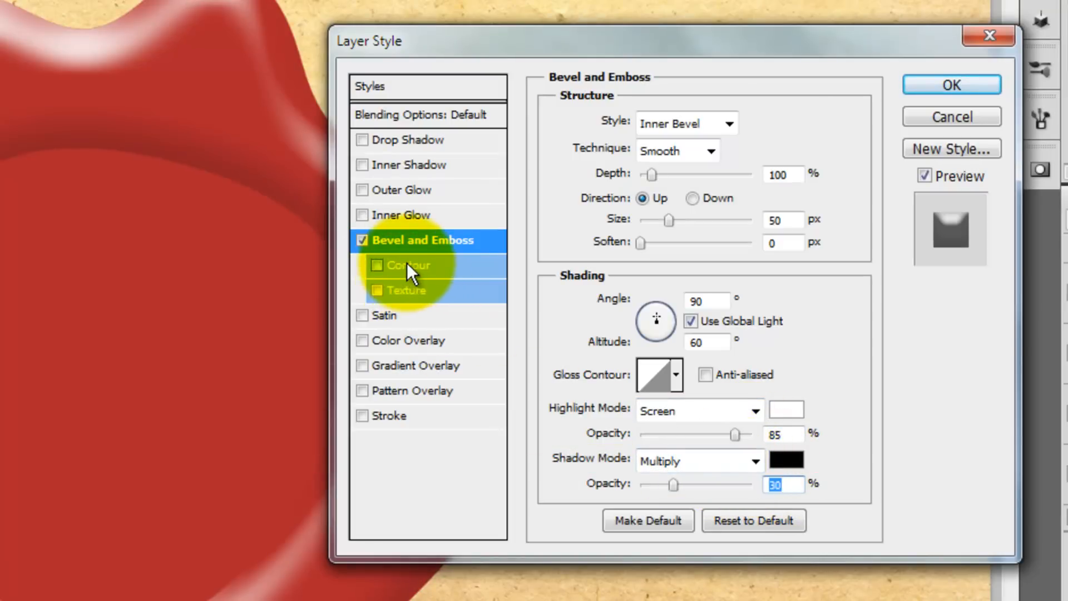
{"action": "left_click", "coordinate": [410, 265]}
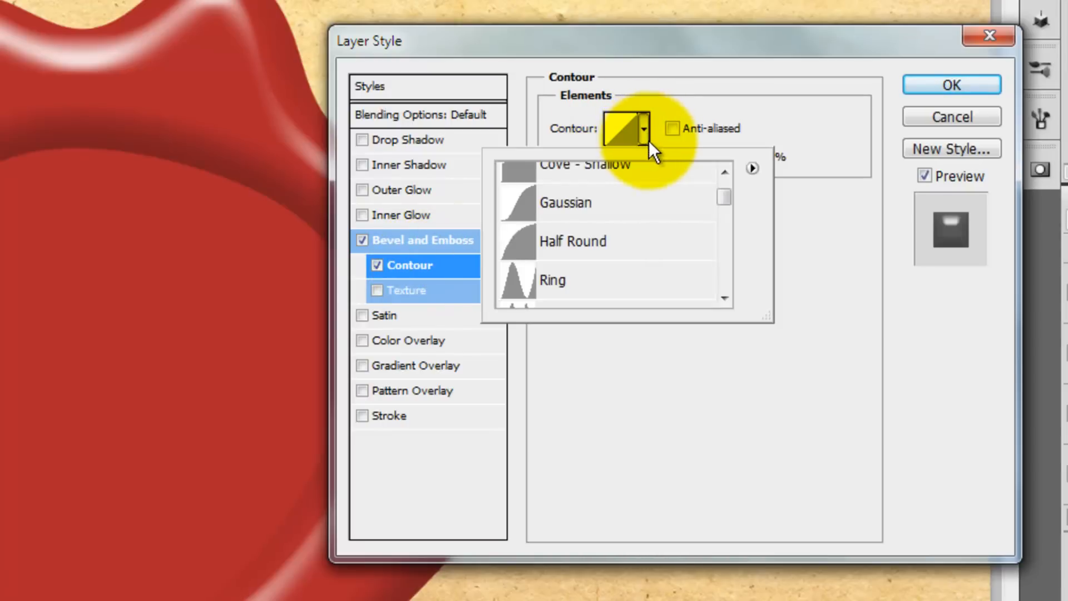
{"action": "left_click", "coordinate": [573, 242]}
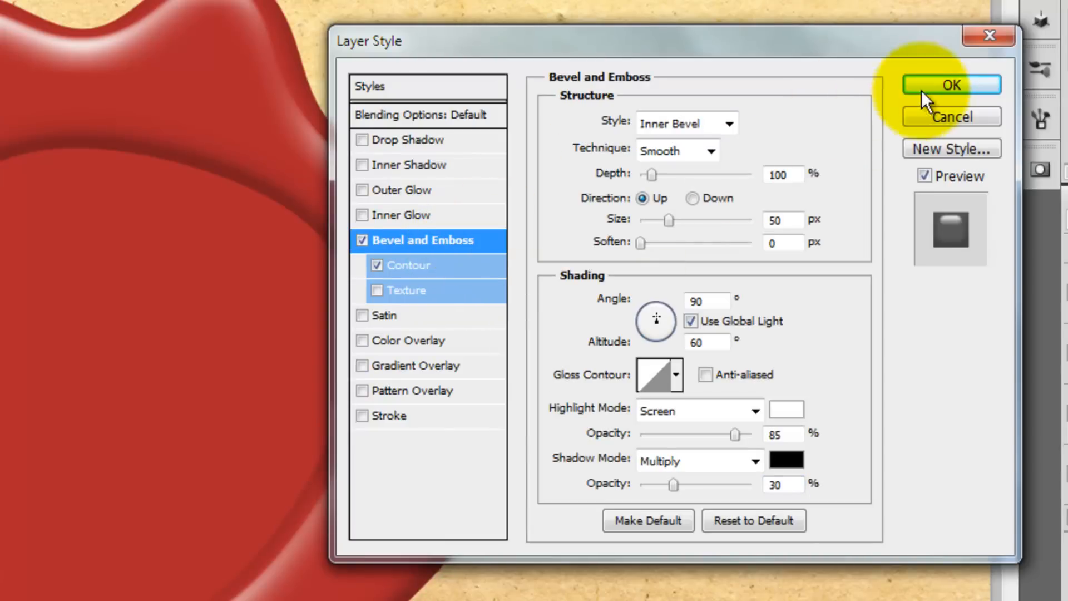
- Confirm the ring bevel and add a drop shadow under the SHADOW wax blob
{"action": "left_click", "coordinate": [952, 84]}
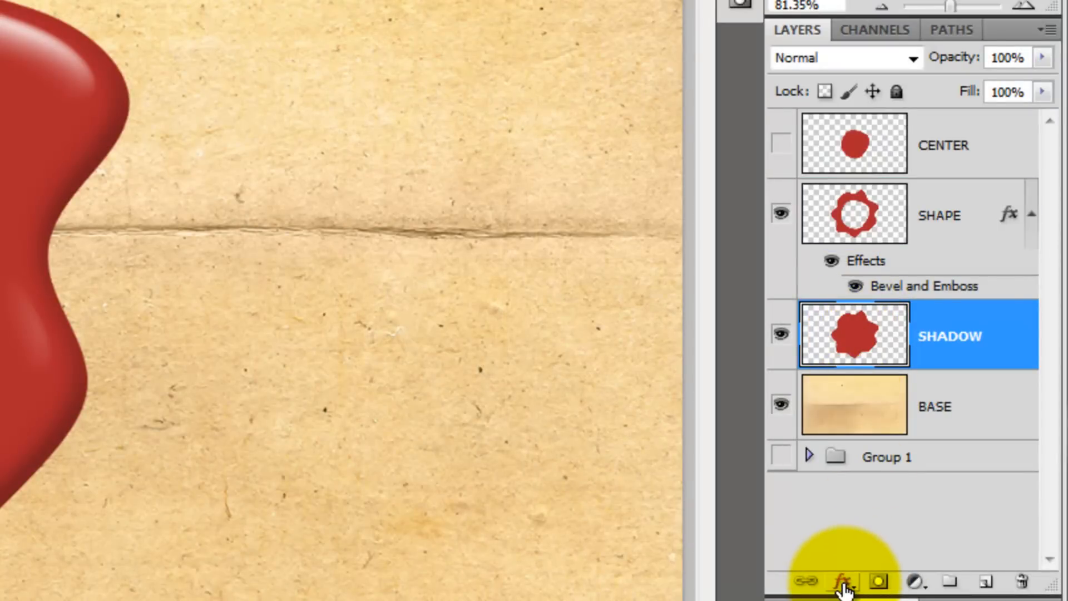
{"action": "left_click", "coordinate": [842, 581]}
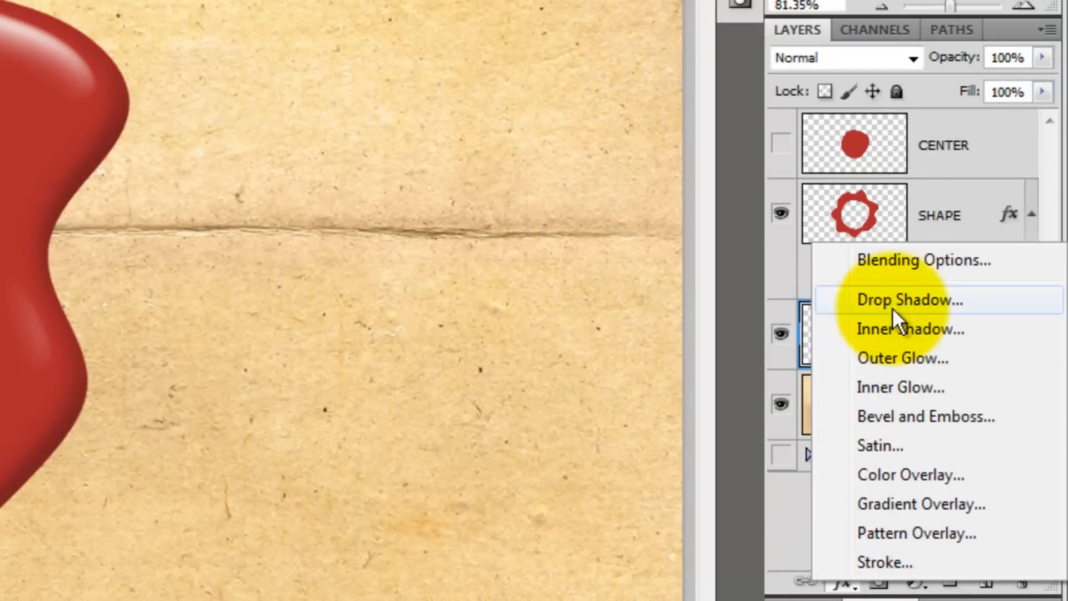
{"action": "left_click", "coordinate": [901, 300]}
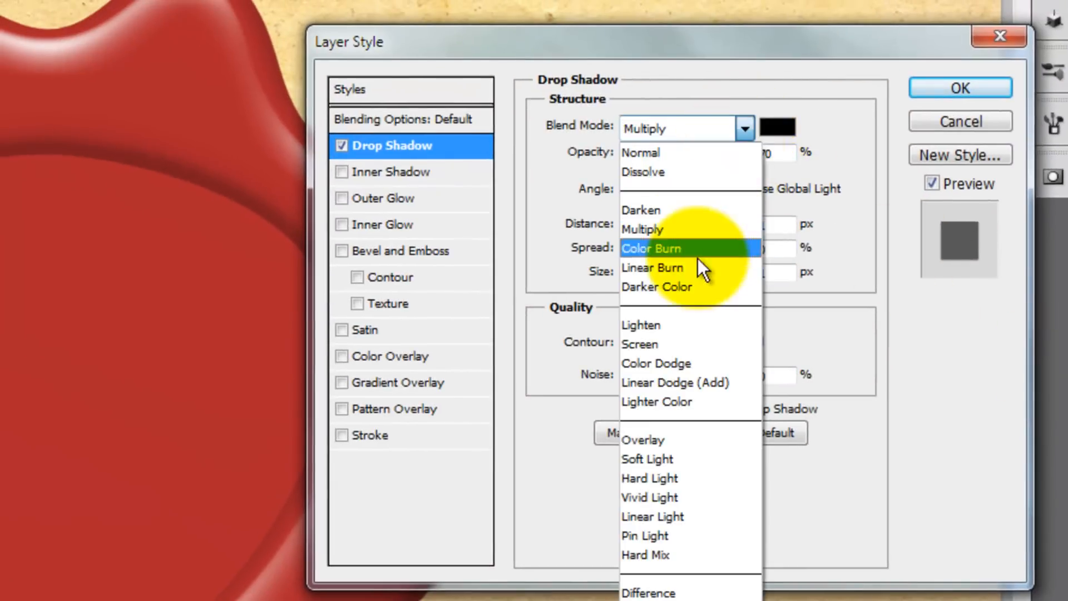
{"action": "left_click", "coordinate": [653, 266]}
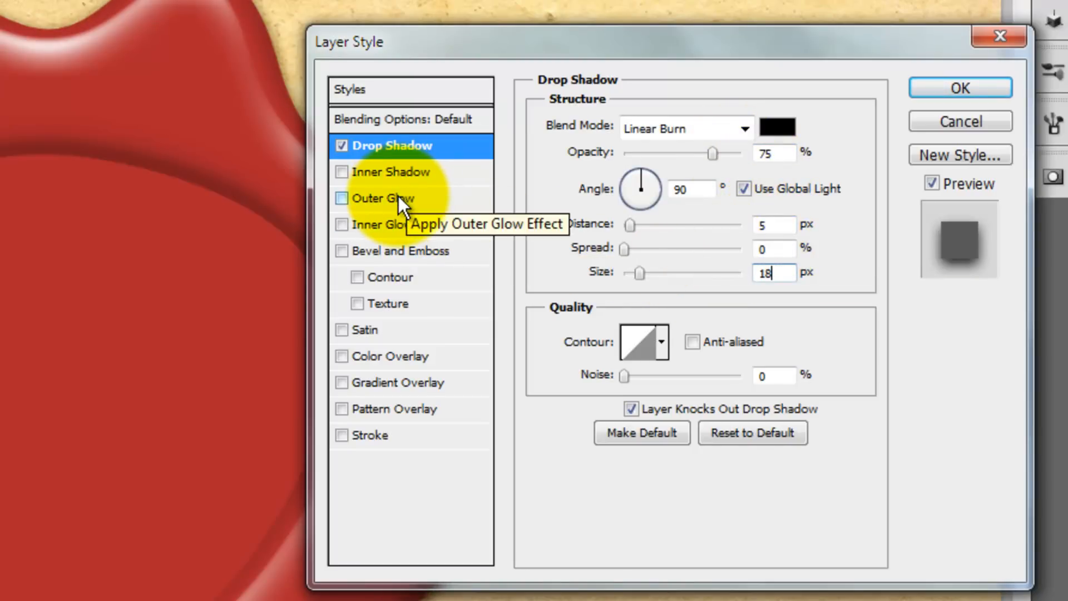
{"action": "left_click", "coordinate": [384, 198]}
{"action": "type", "text": "1"}
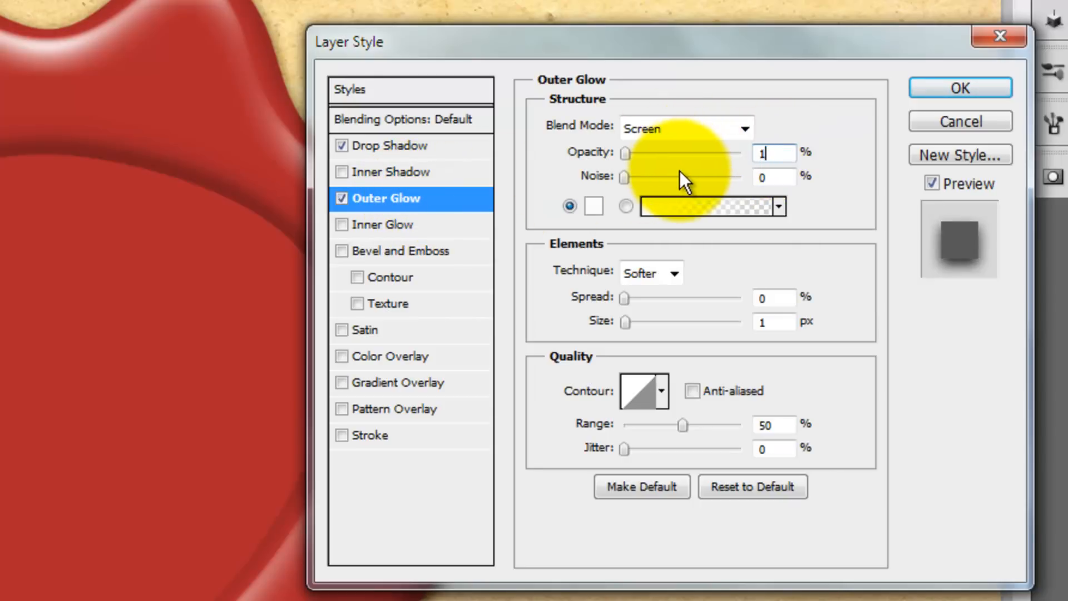
- Give SHADOW a Linear Burn outer glow of 25 px size and apply it
{"action": "left_click", "coordinate": [684, 128]}
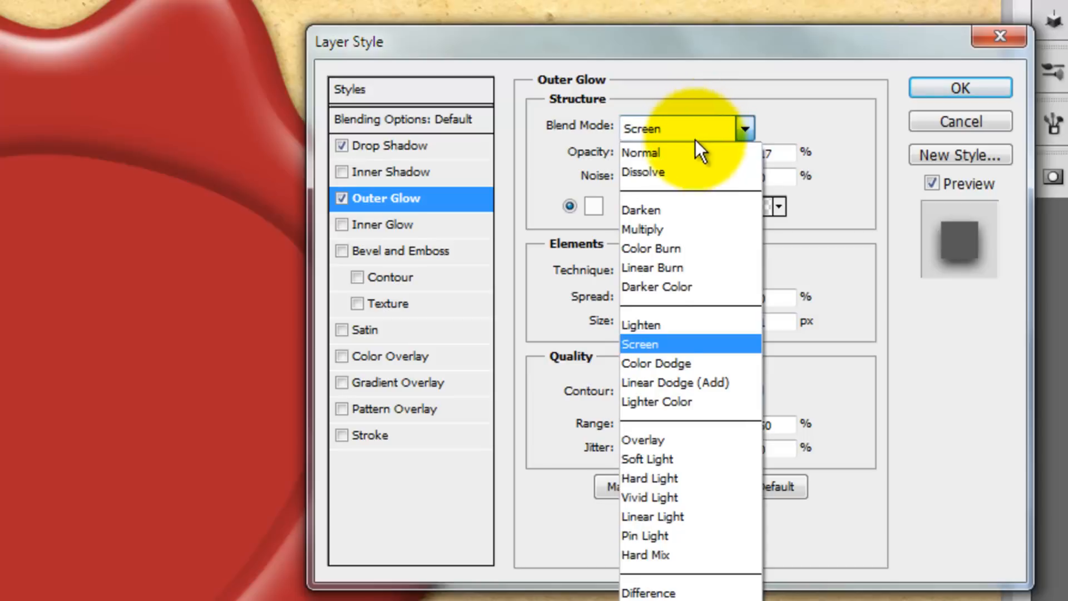
{"action": "left_click", "coordinate": [651, 267]}
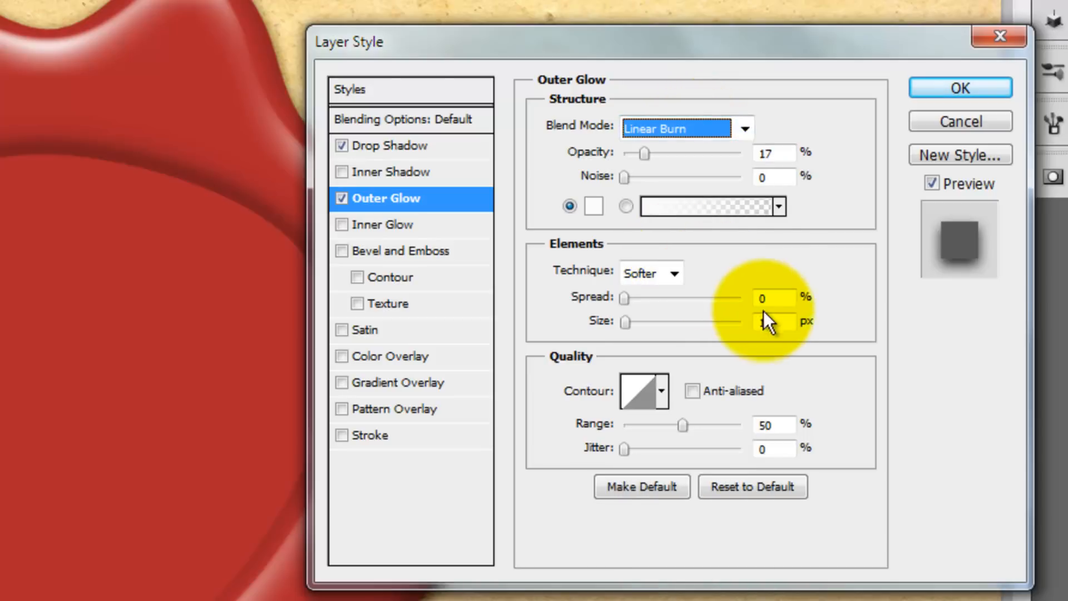
{"action": "type", "text": "25"}
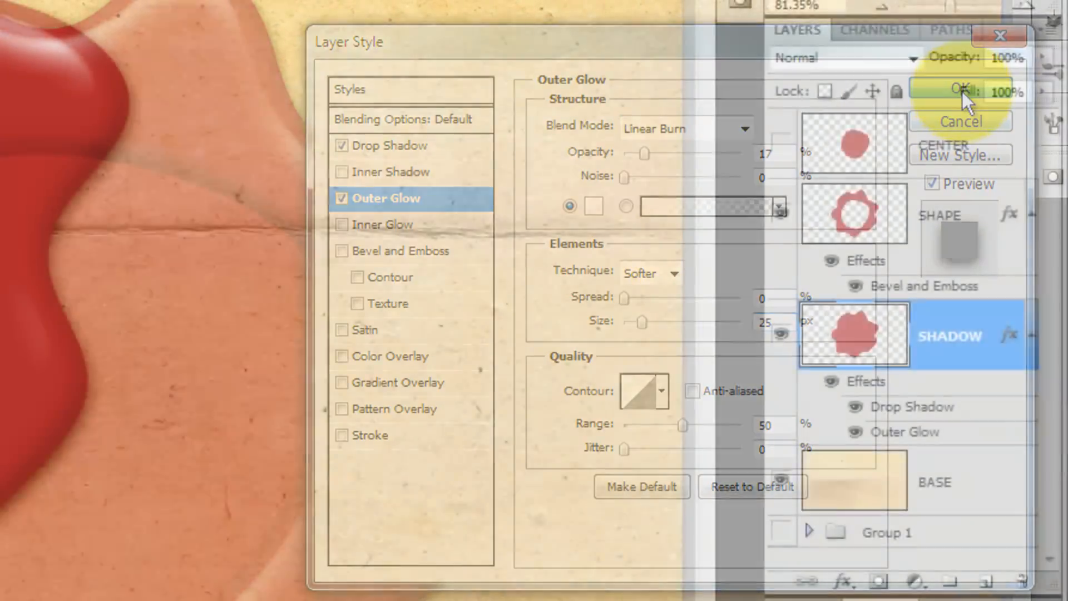
{"action": "left_click", "coordinate": [960, 89]}
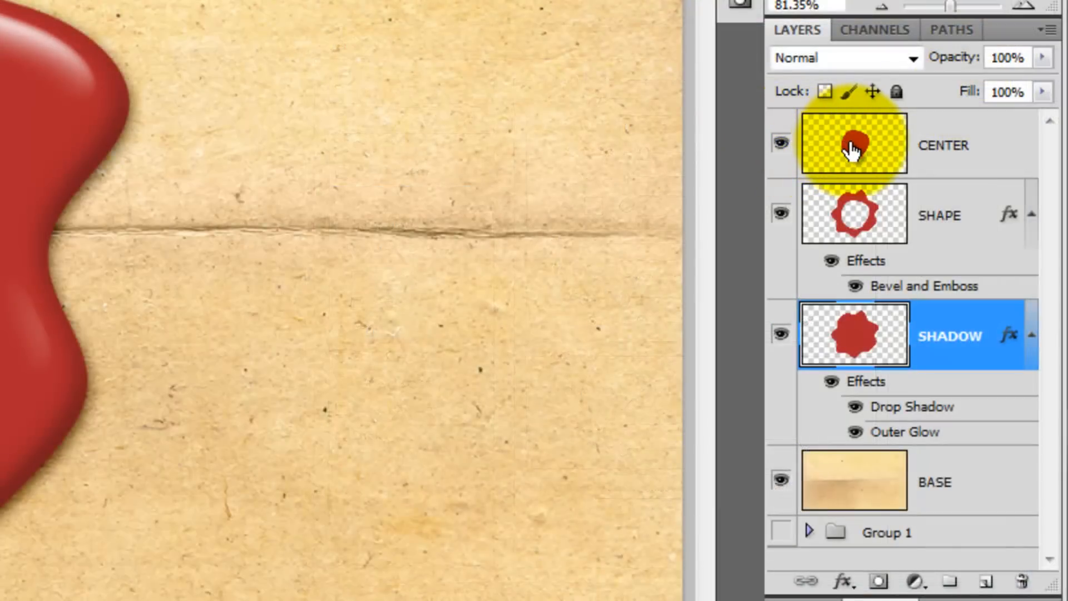
- Give CENTER a bevel with 90% highlight, 50% shadow opacity and a contour
{"action": "double_click", "coordinate": [853, 145]}
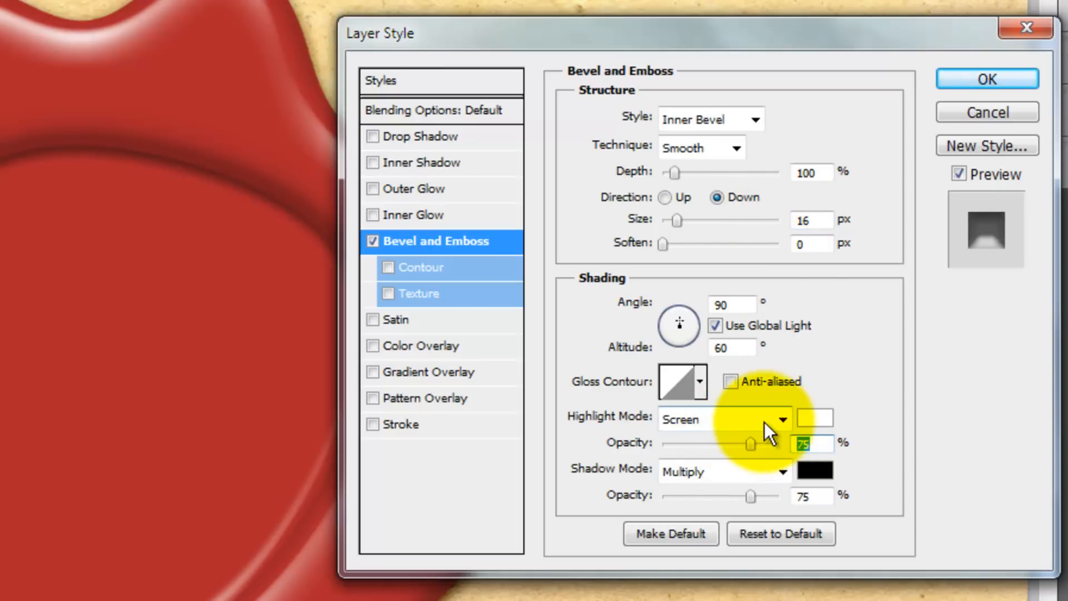
{"action": "left_click_drag", "start_coordinate": [745, 443], "coordinate": [770, 442]}
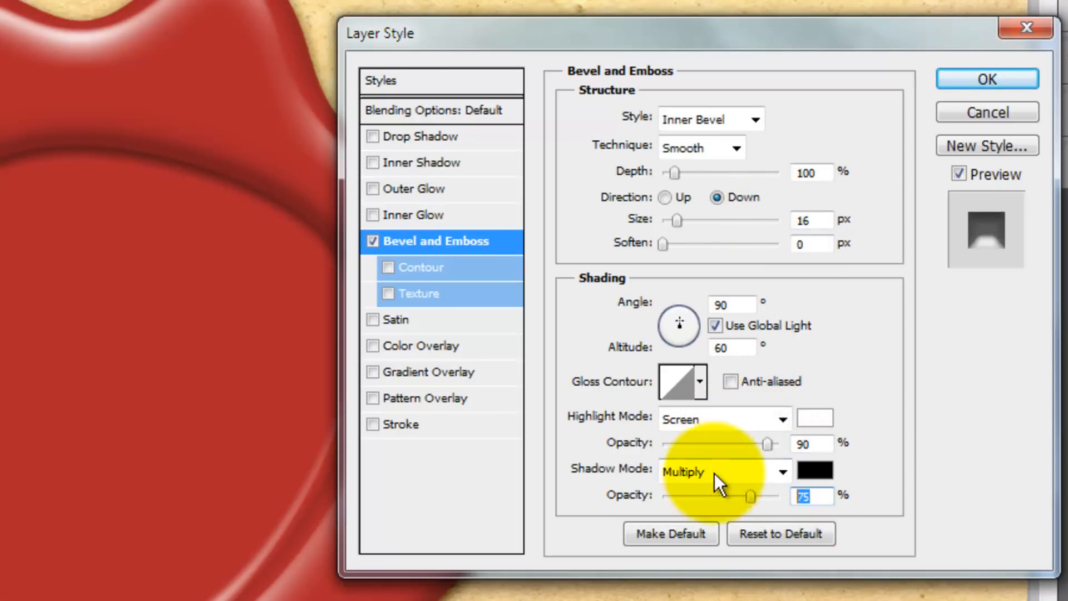
{"action": "left_click_drag", "start_coordinate": [749, 496], "coordinate": [722, 496]}
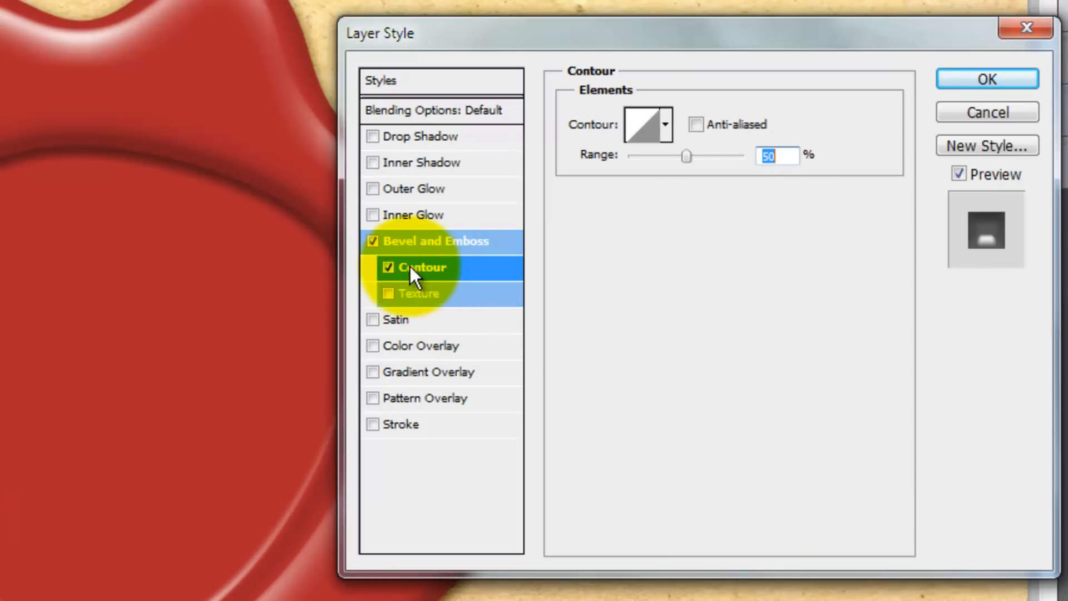
{"action": "left_click", "coordinate": [435, 240]}
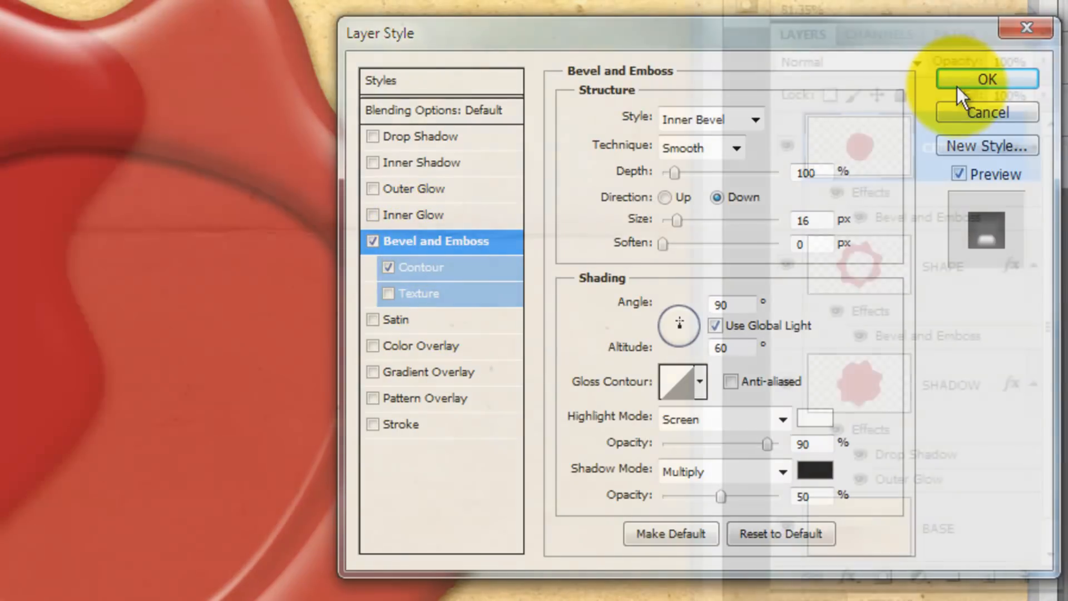
{"action": "left_click", "coordinate": [986, 79]}
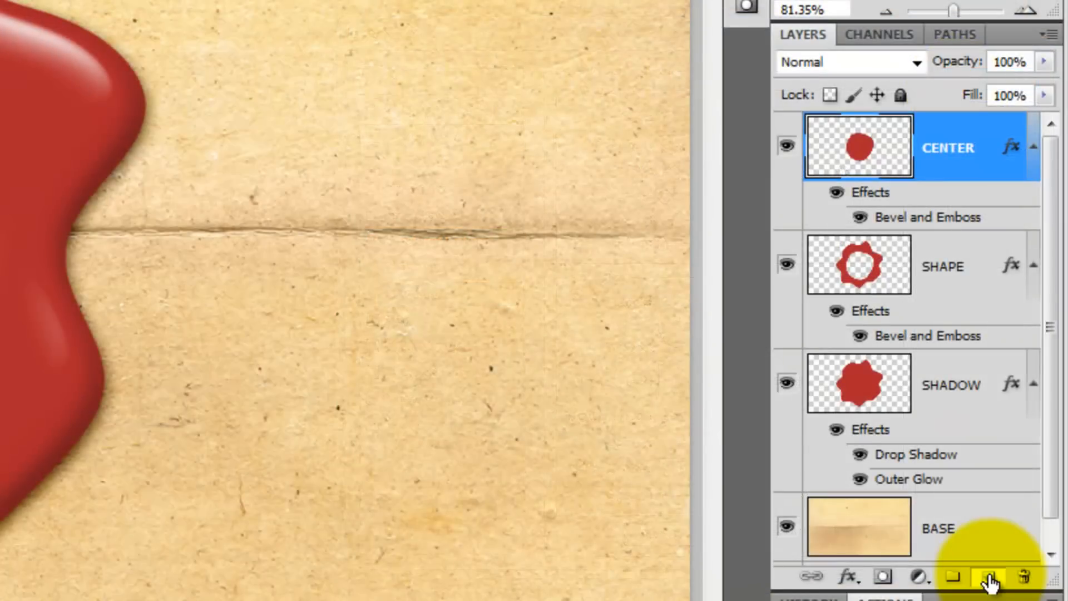
- Add a new layer and set the Type tool's character colour to white
{"action": "left_click", "coordinate": [987, 578]}
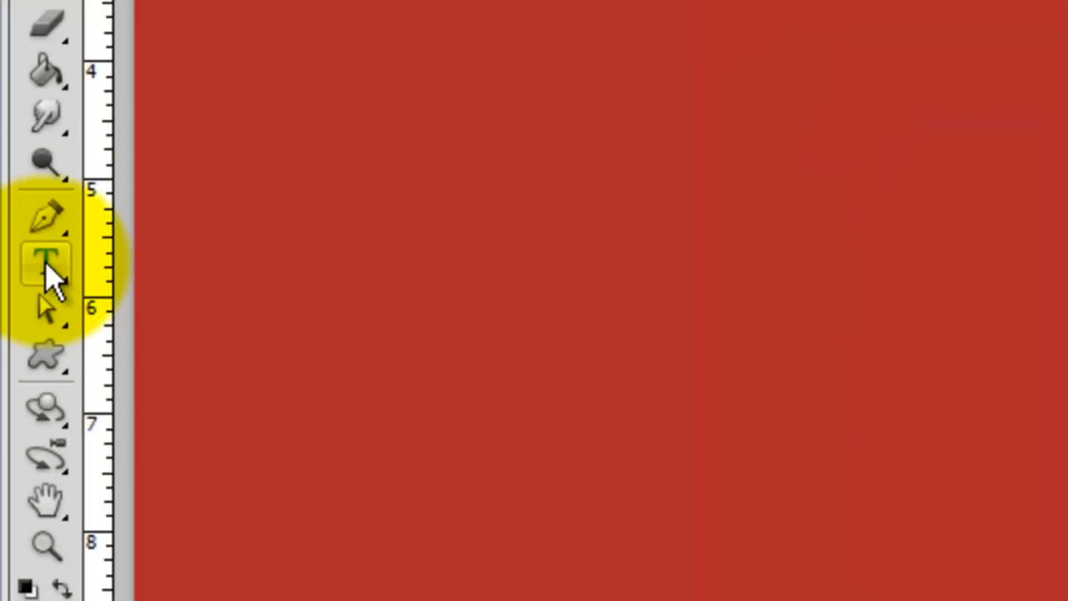
{"action": "left_click", "coordinate": [46, 264]}
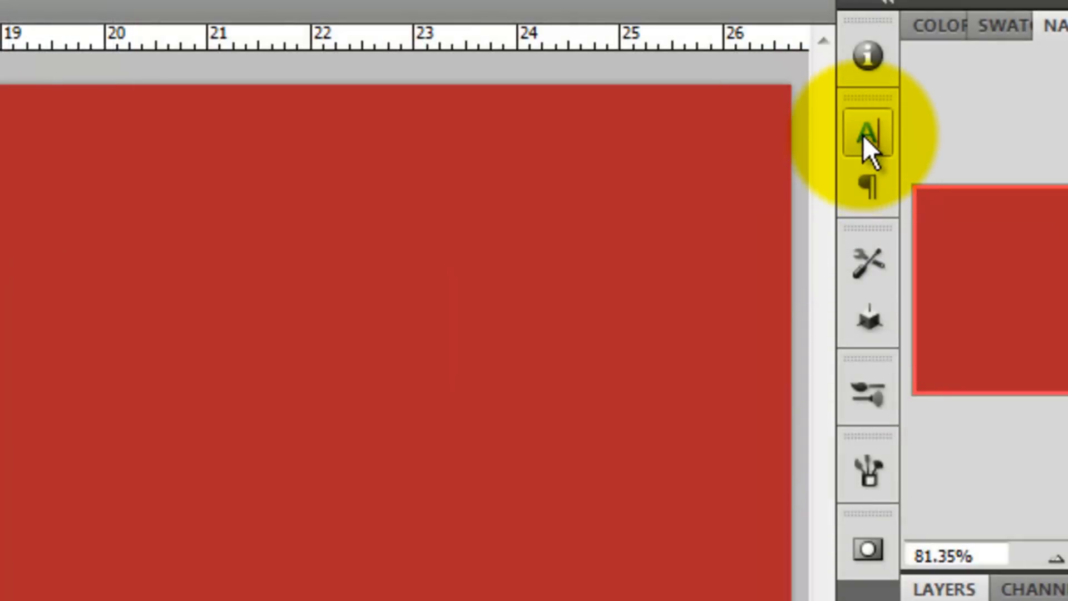
{"action": "left_click", "coordinate": [867, 136]}
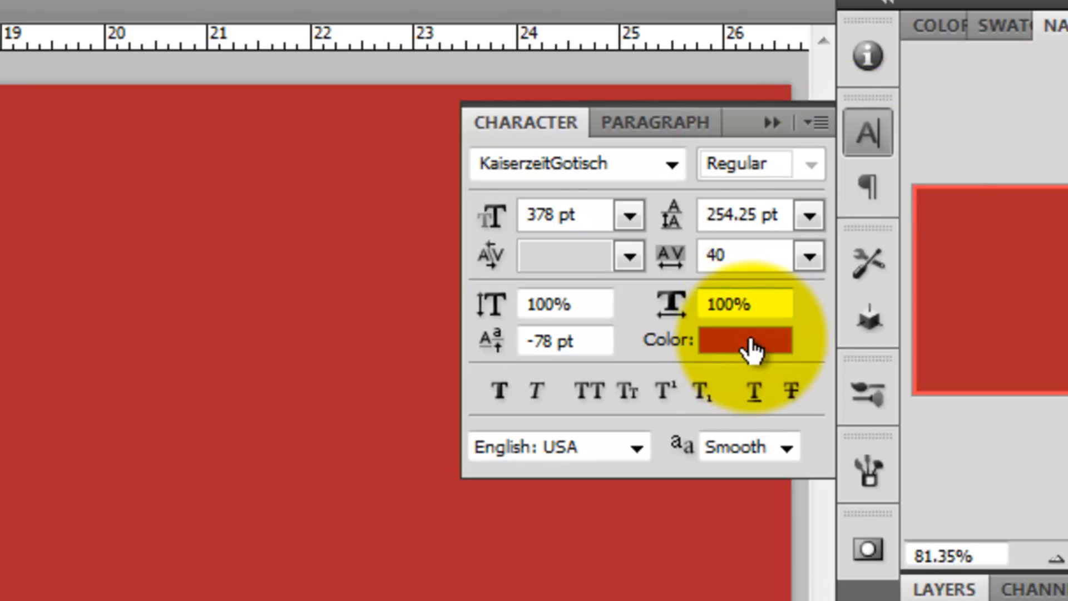
{"action": "left_click", "coordinate": [742, 341]}
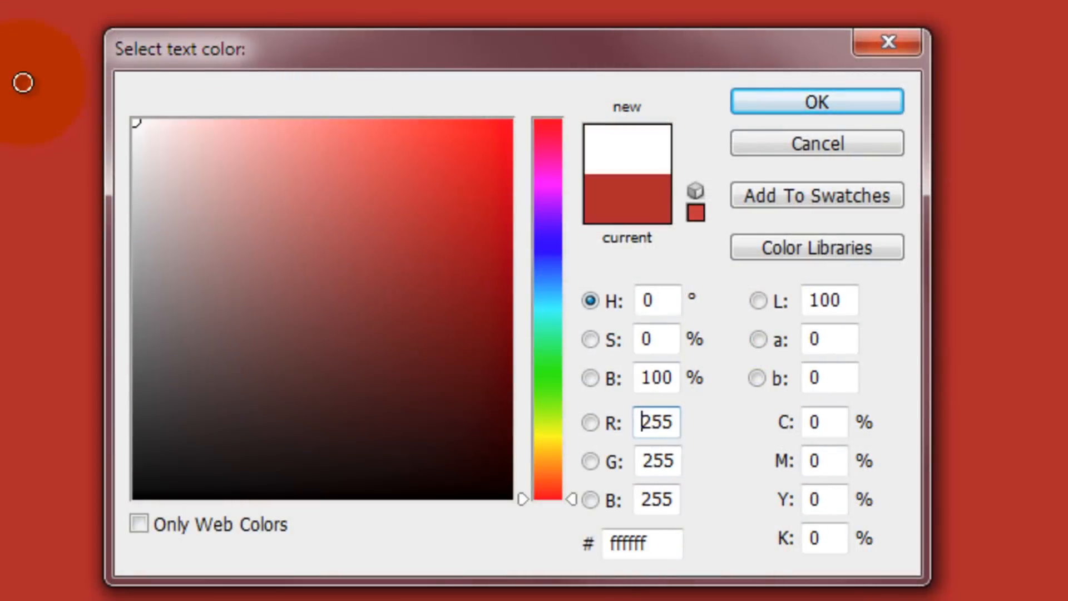
- Write the gothic monogram letters on a new text layer over the seal
{"action": "left_click", "coordinate": [815, 102]}
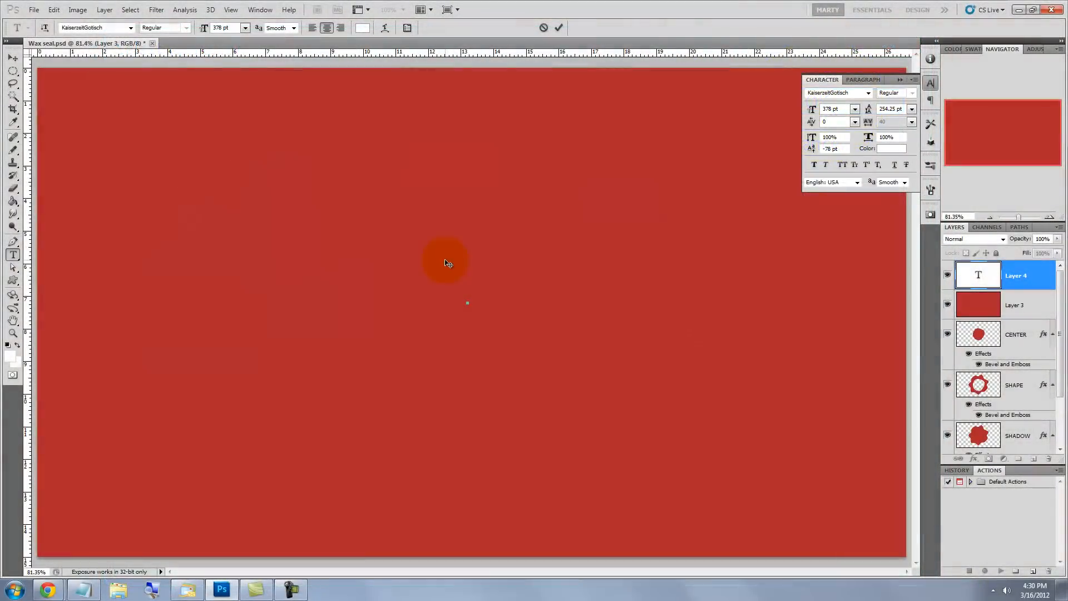
{"action": "type", "text": "BC"}
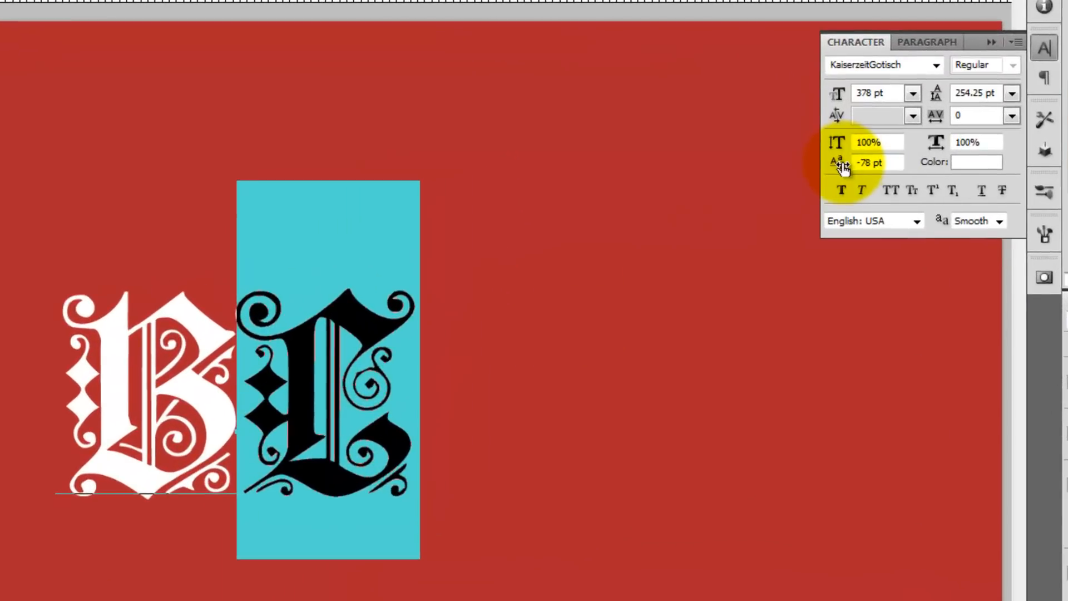
{"action": "left_click_drag", "start_coordinate": [837, 162], "coordinate": [773, 170]}
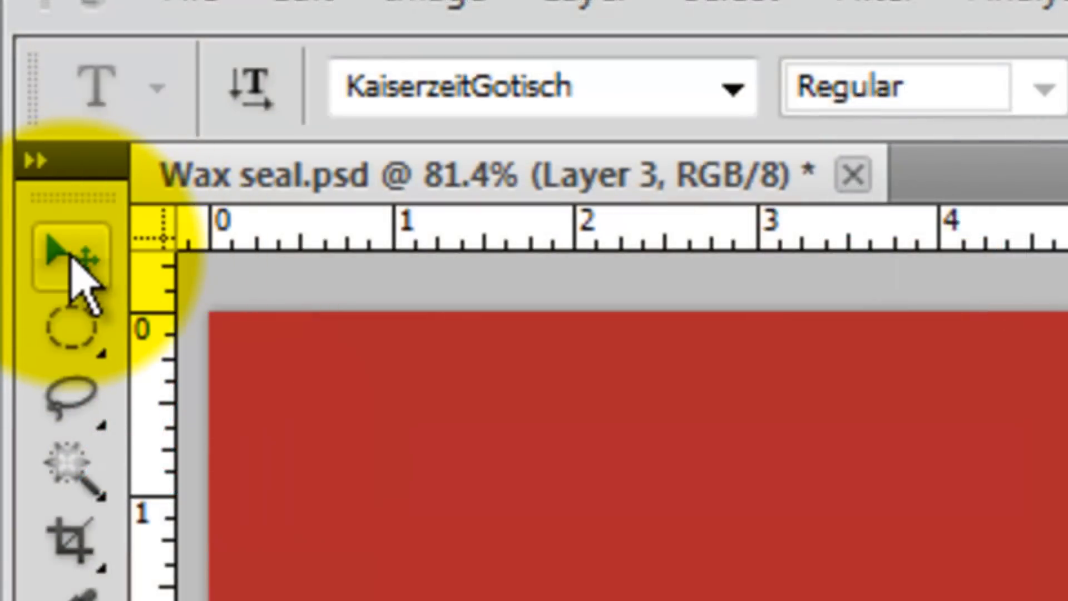
- Hide the BL text layer and start transforming the loaded monogram selection
{"action": "left_click", "coordinate": [857, 148]}
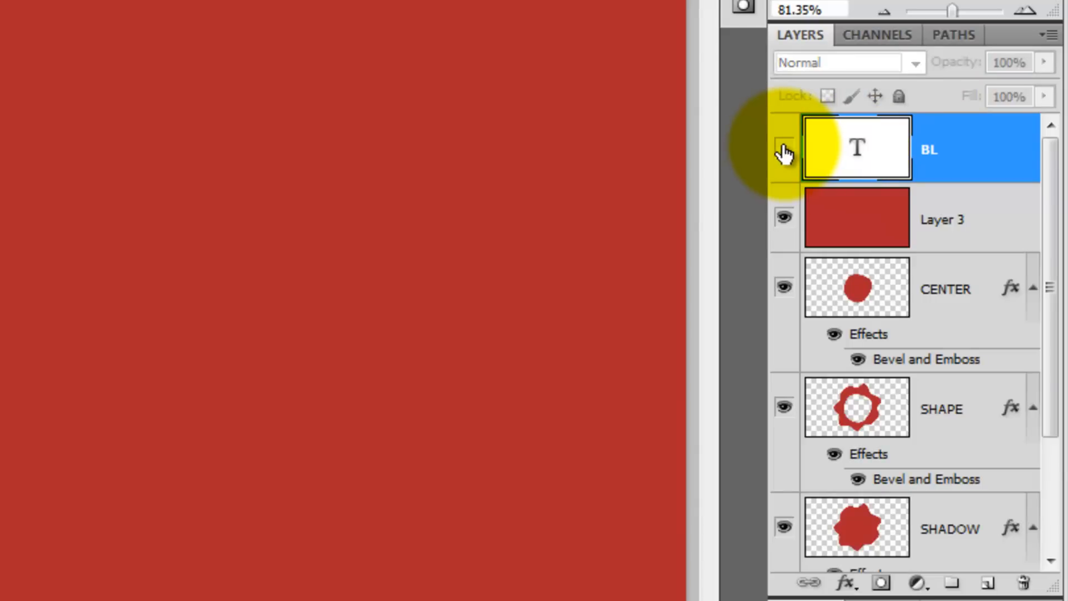
{"action": "left_click", "coordinate": [784, 148]}
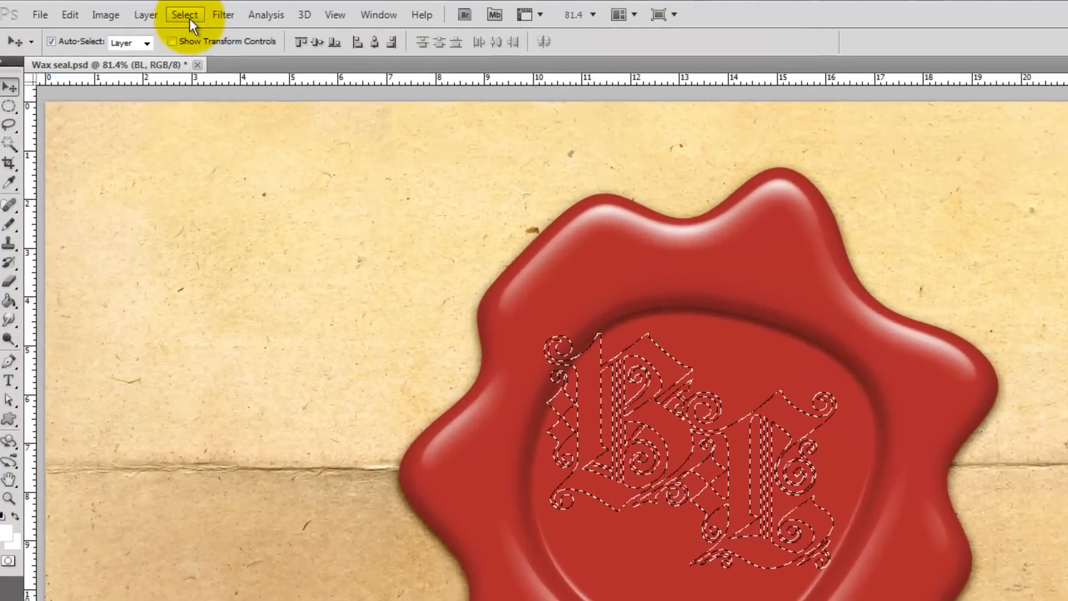
{"action": "left_click", "coordinate": [185, 13]}
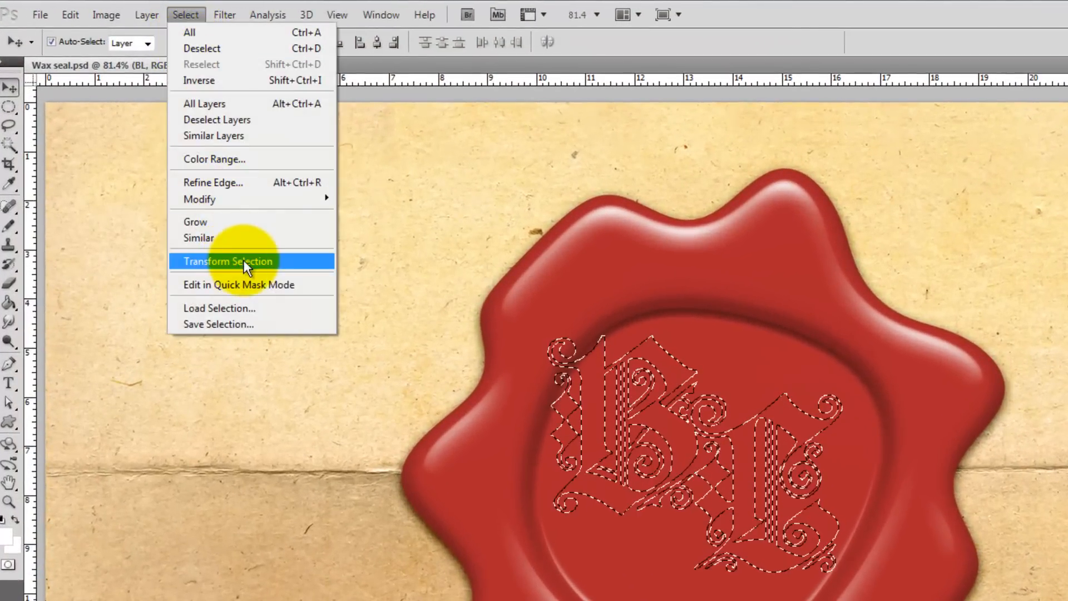
{"action": "left_click", "coordinate": [228, 260]}
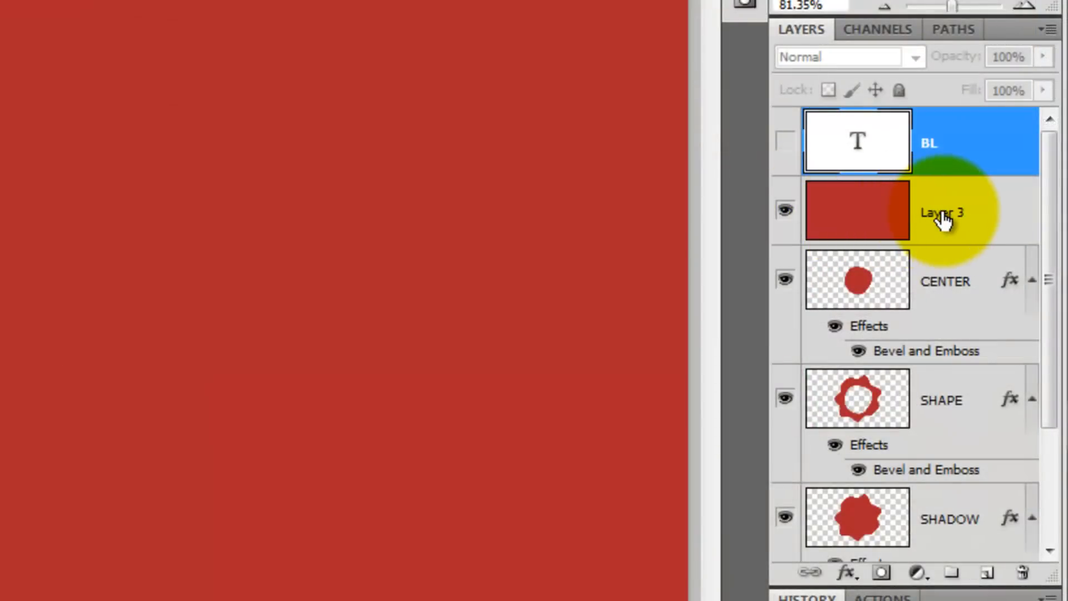
- Select Layer 3 and drag its fill down to 0%
{"action": "left_click", "coordinate": [946, 212]}
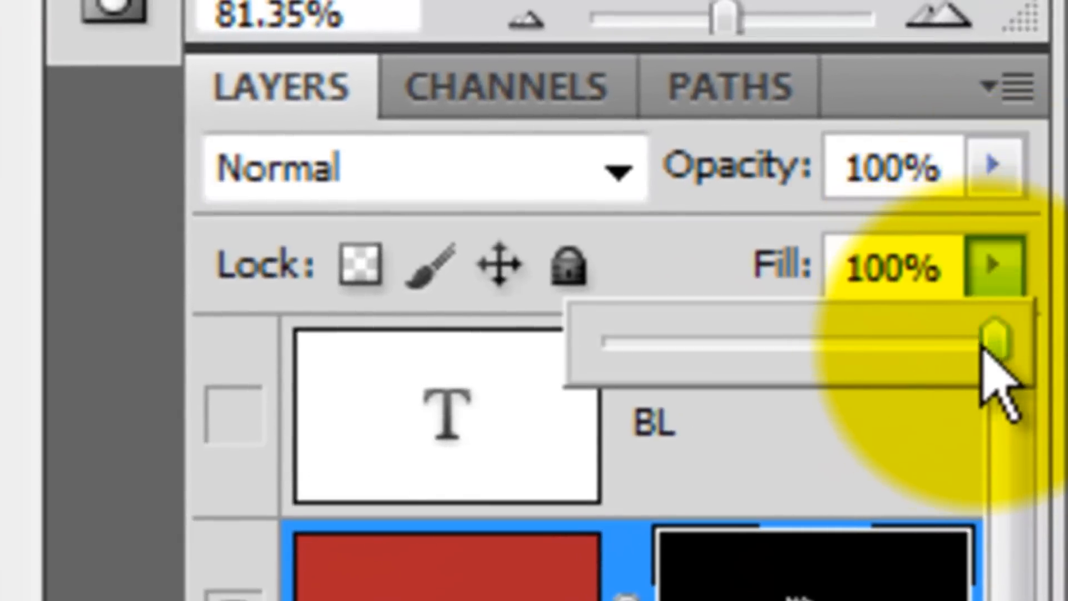
{"action": "left_click_drag", "start_coordinate": [1001, 344], "coordinate": [603, 344]}
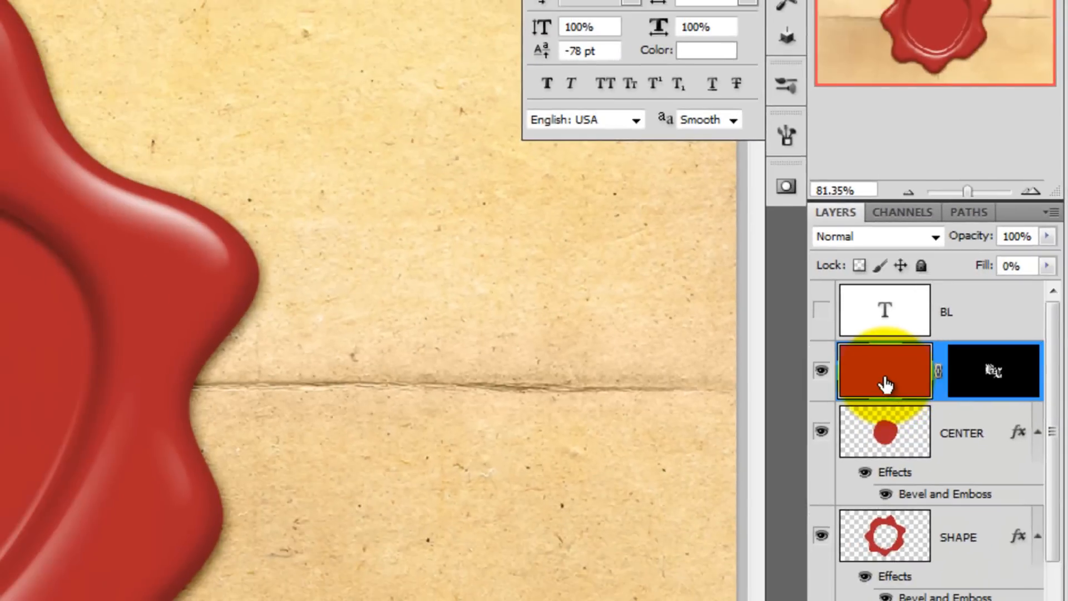
- Set Layer 3's bevel to Emboss style with Depth 200 and Size 16
{"action": "double_click", "coordinate": [885, 370]}
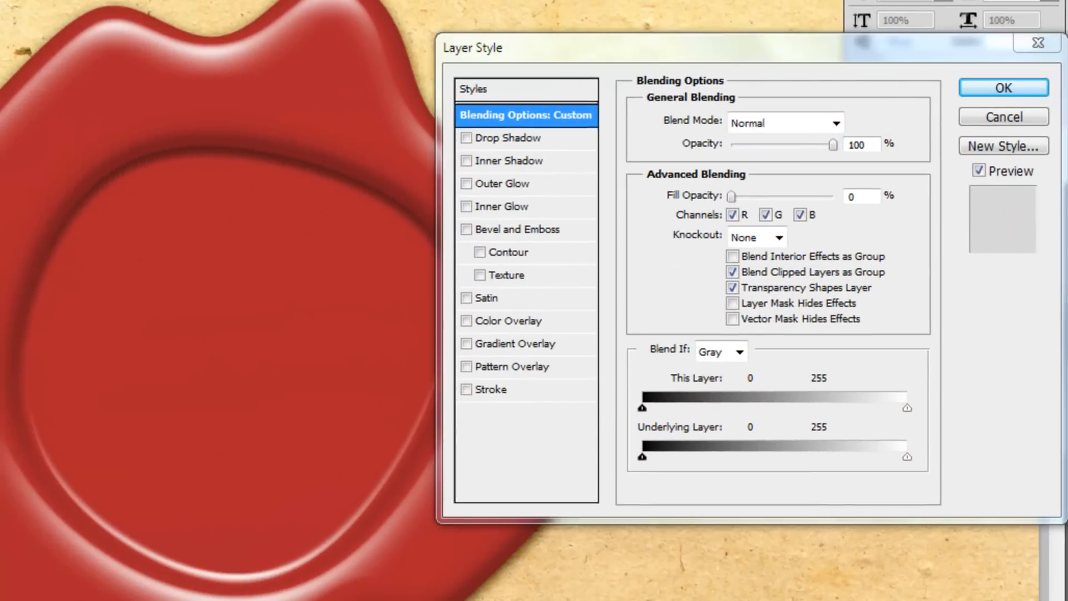
{"action": "left_click", "coordinate": [466, 229]}
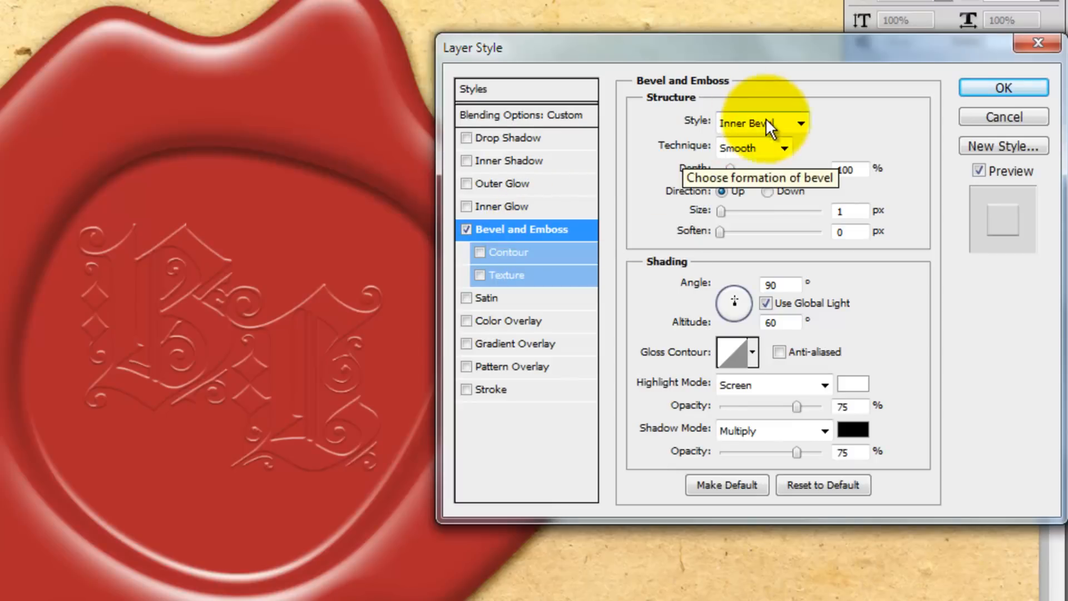
{"action": "left_click", "coordinate": [756, 122]}
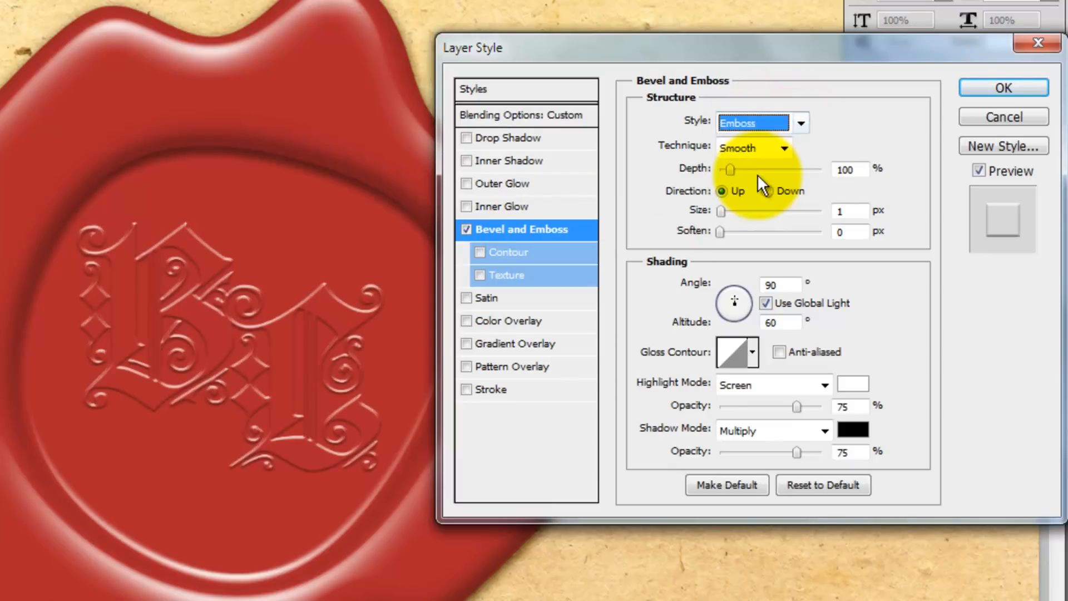
{"action": "type", "text": "200"}
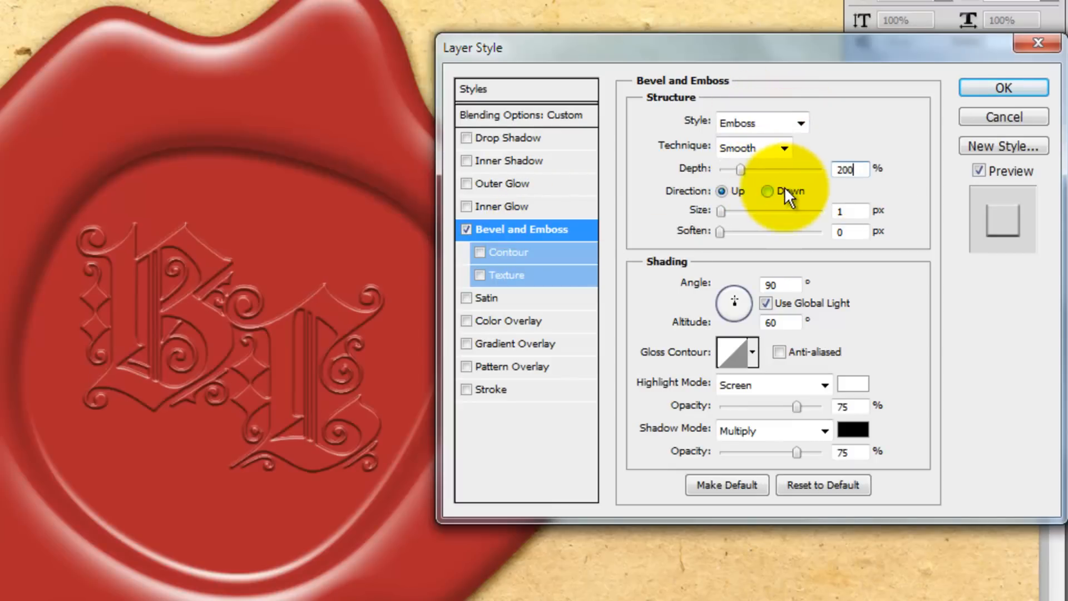
{"action": "type", "text": "16"}
{"action": "left_click", "coordinate": [851, 452]}
{"action": "type", "text": "40"}
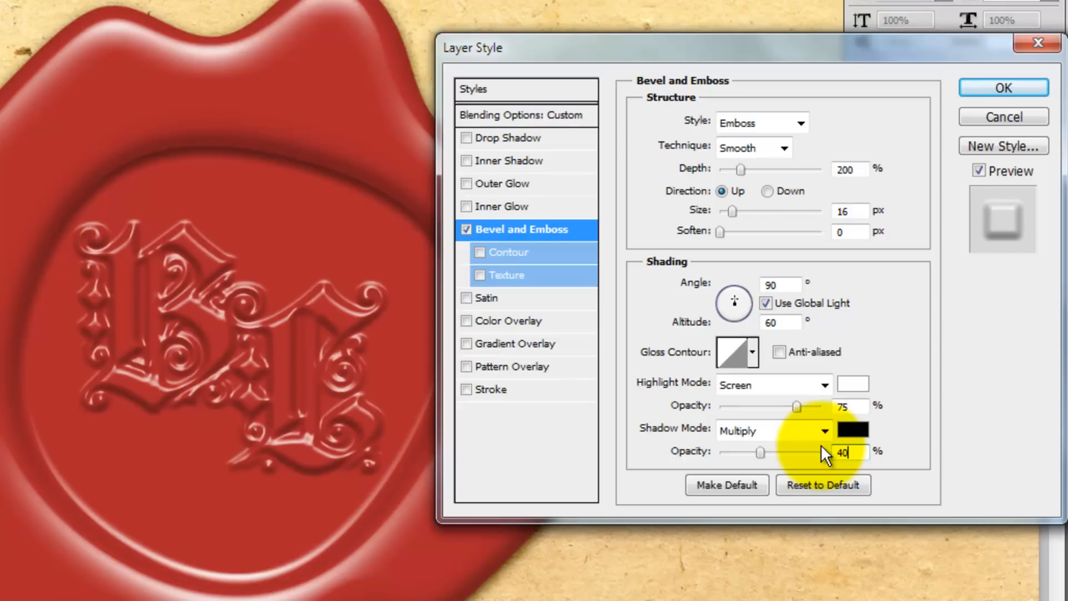
- Enable the bevel contour and choose the Half Round shape
{"action": "left_click", "coordinate": [507, 253]}
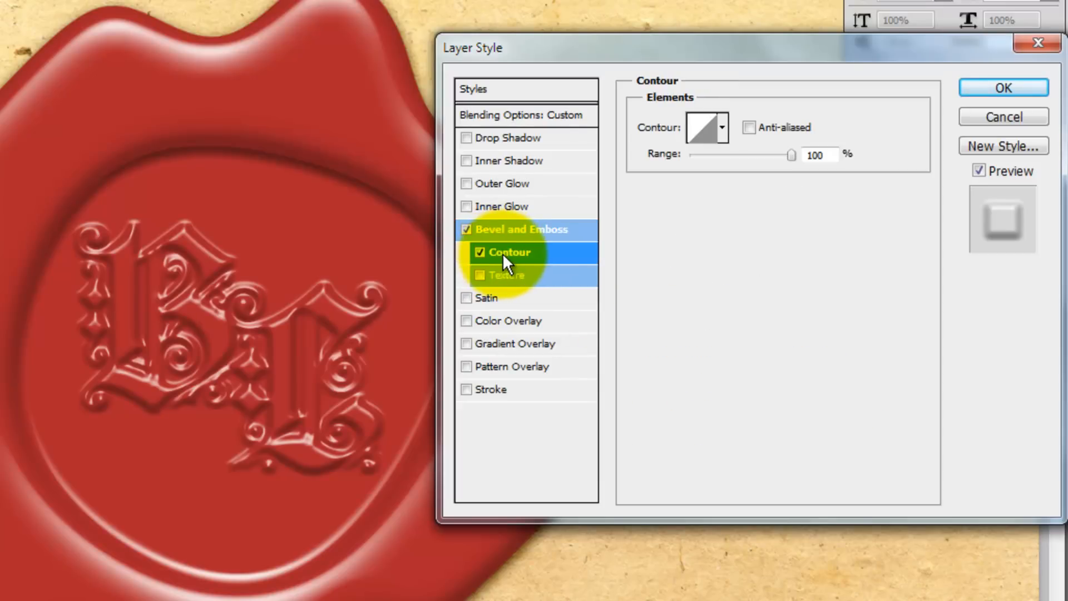
{"action": "left_click", "coordinate": [721, 127]}
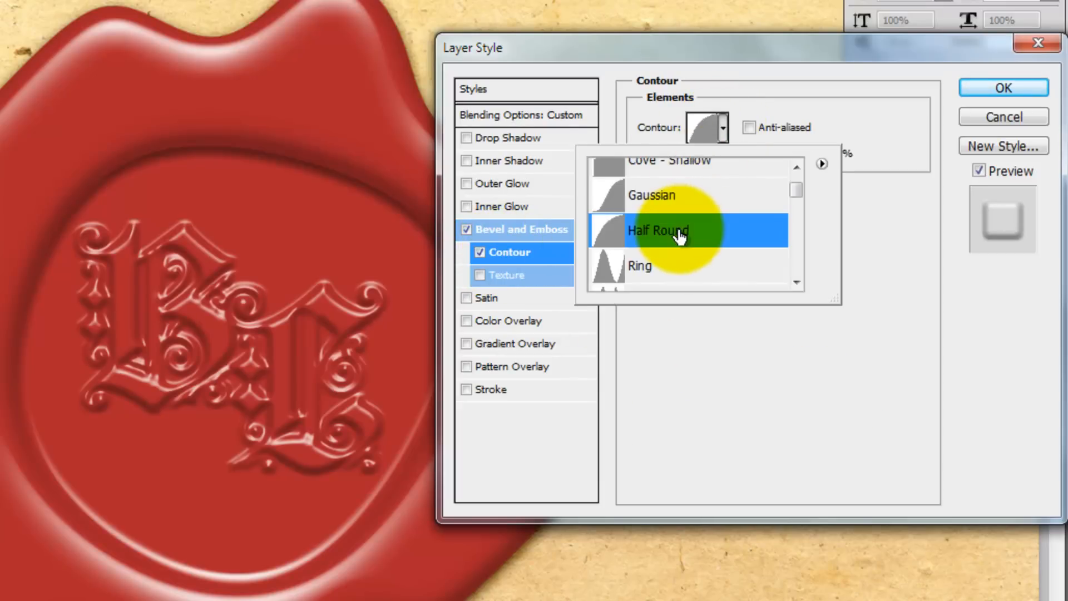
{"action": "left_click", "coordinate": [522, 229]}
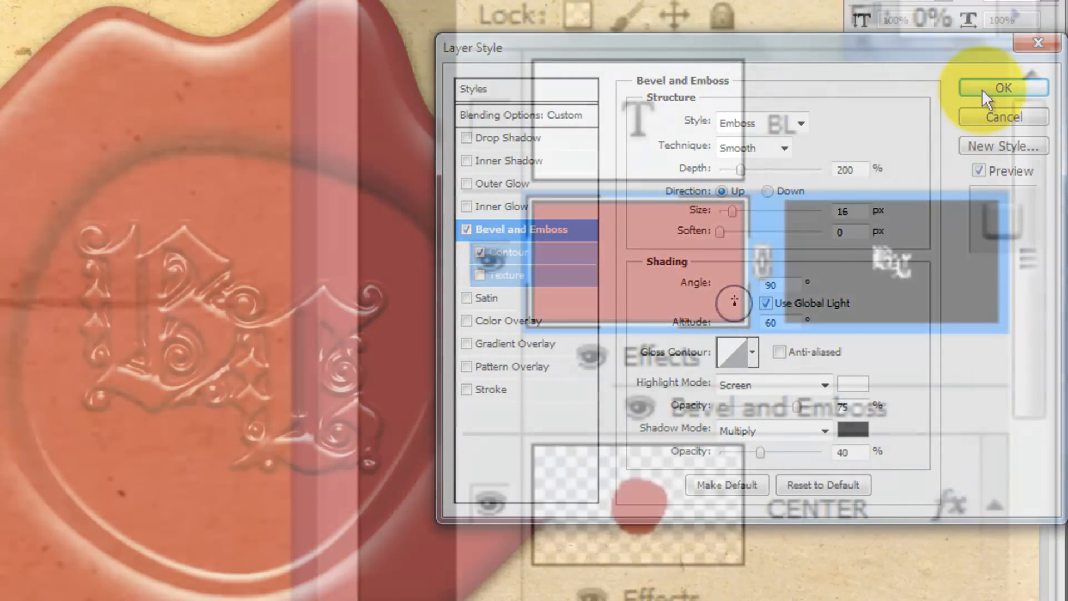
- Apply the bevel settings and duplicate the embossed monogram layer with Ctrl+J
{"action": "left_click", "coordinate": [1002, 86]}
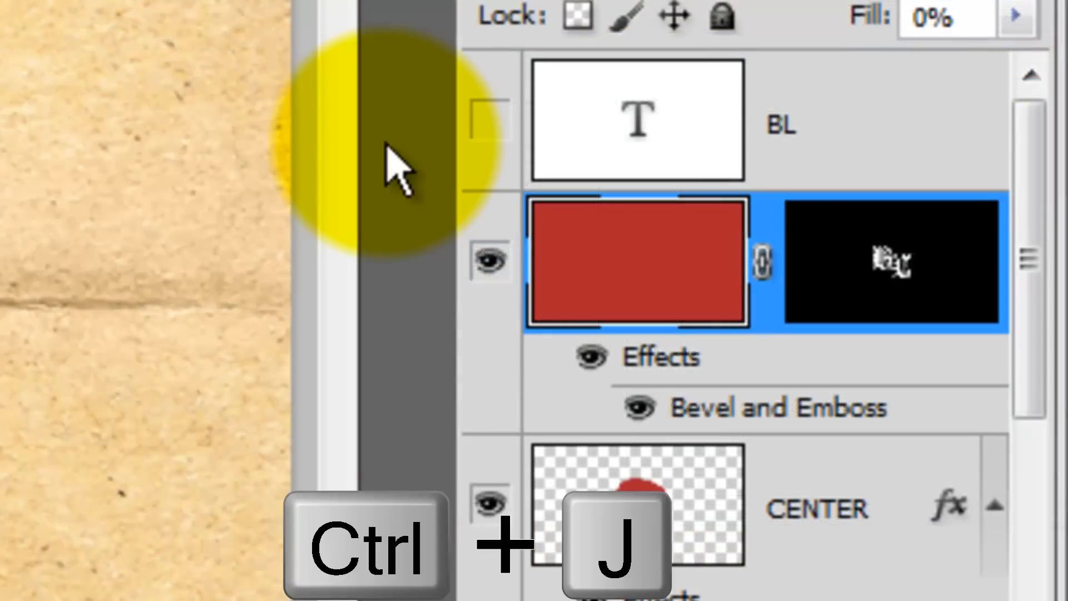
{"action": "key", "text": "ctrl+j"}
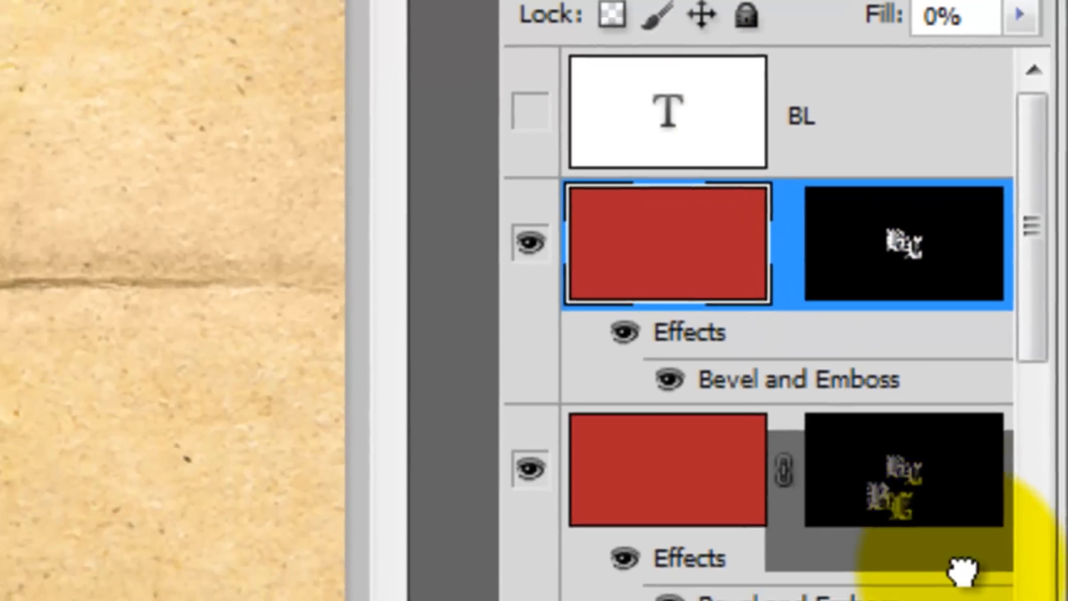
{"action": "scroll", "scroll_direction": "down", "scroll_amount": 3}
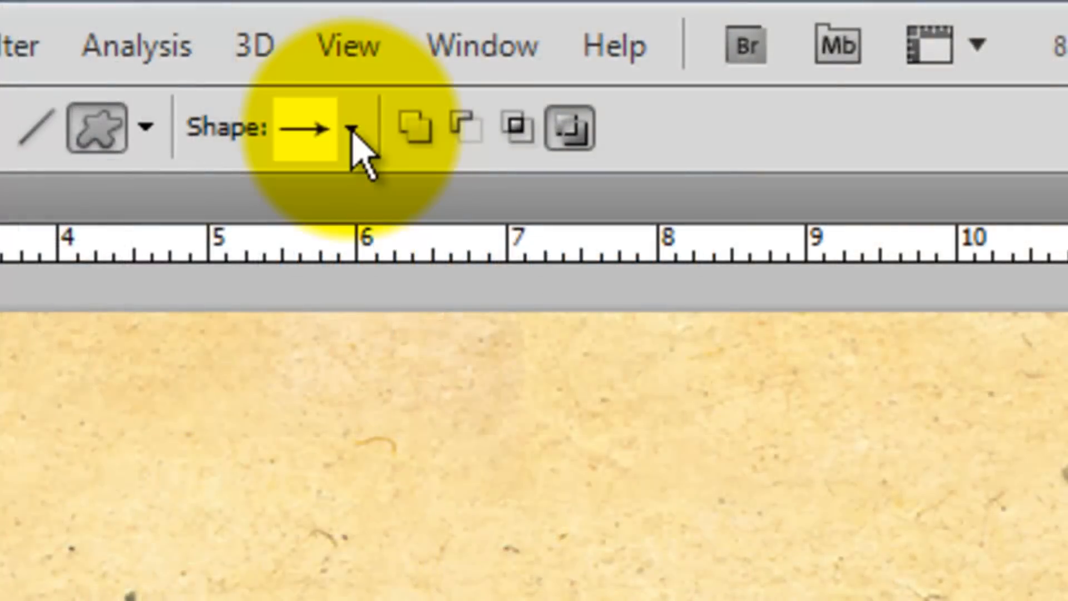
- Append the All custom shape set to the Custom Shape picker
{"action": "left_click", "coordinate": [349, 127]}
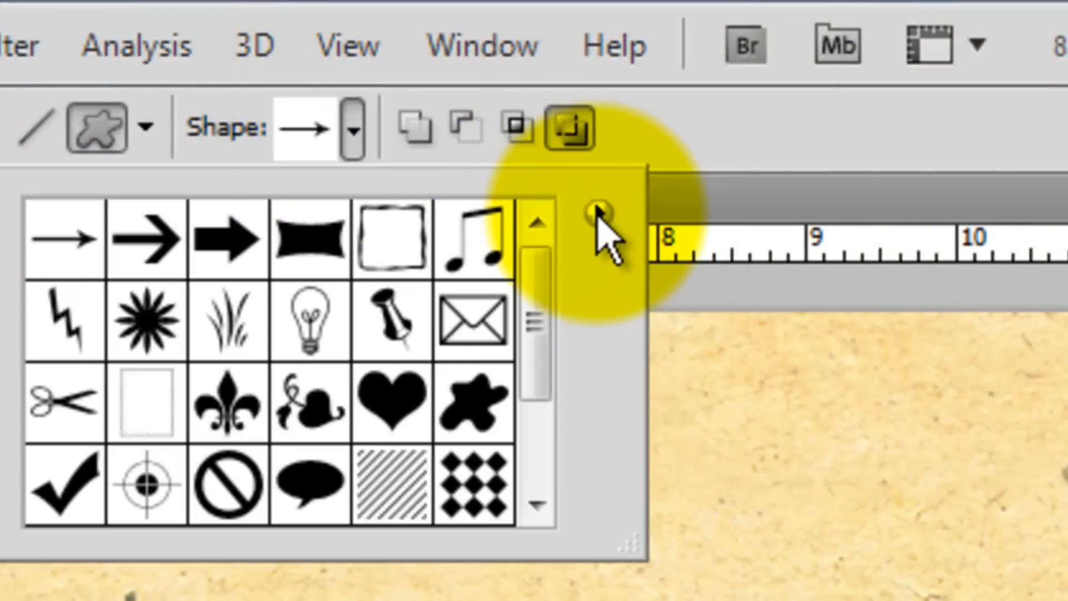
{"action": "left_click", "coordinate": [598, 218]}
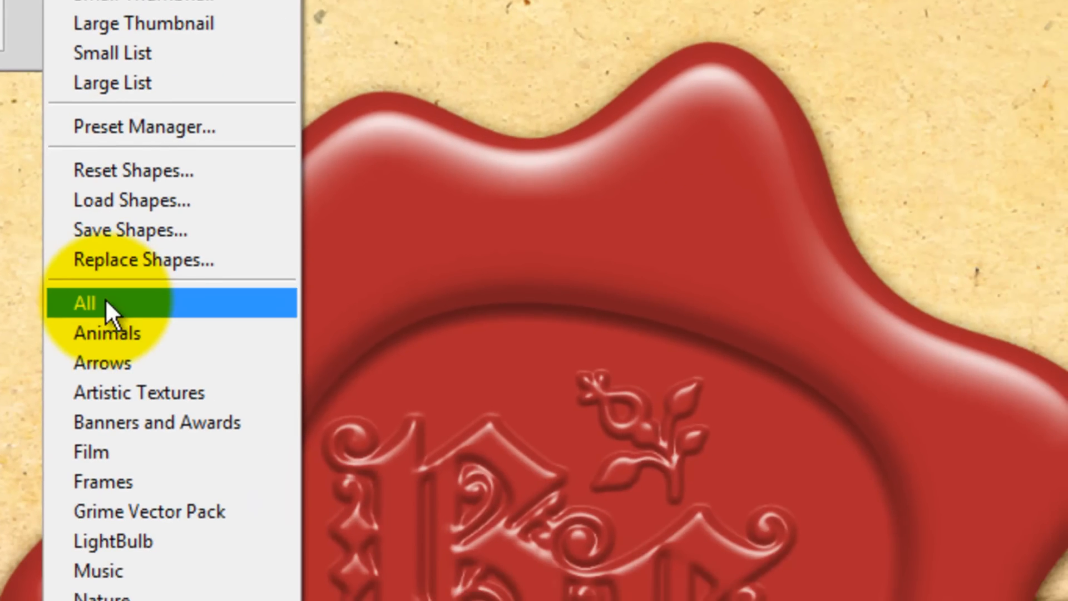
{"action": "left_click", "coordinate": [84, 303]}
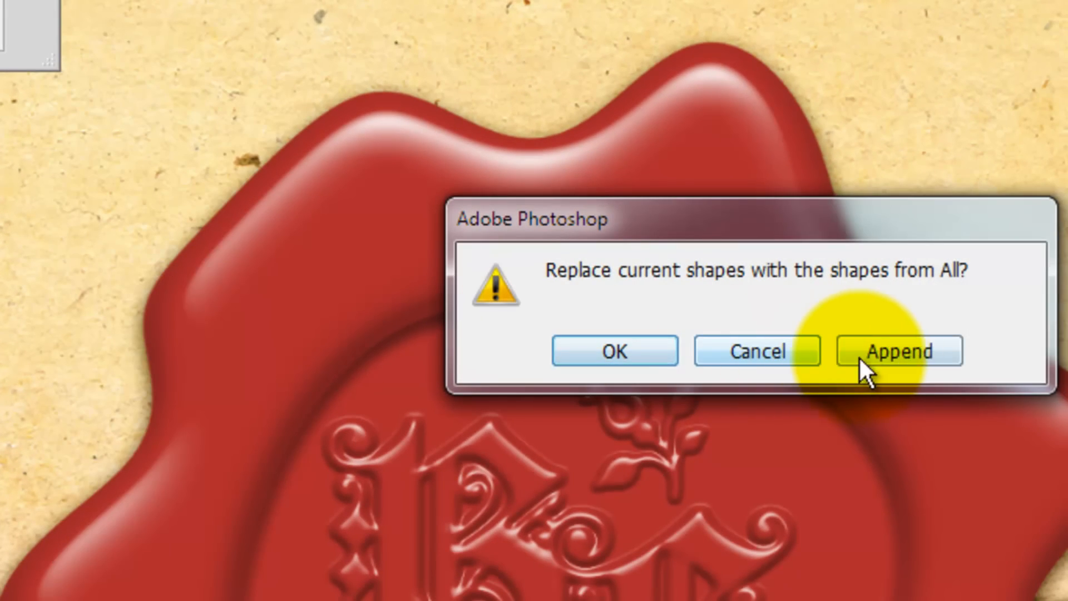
{"action": "left_click", "coordinate": [897, 350]}
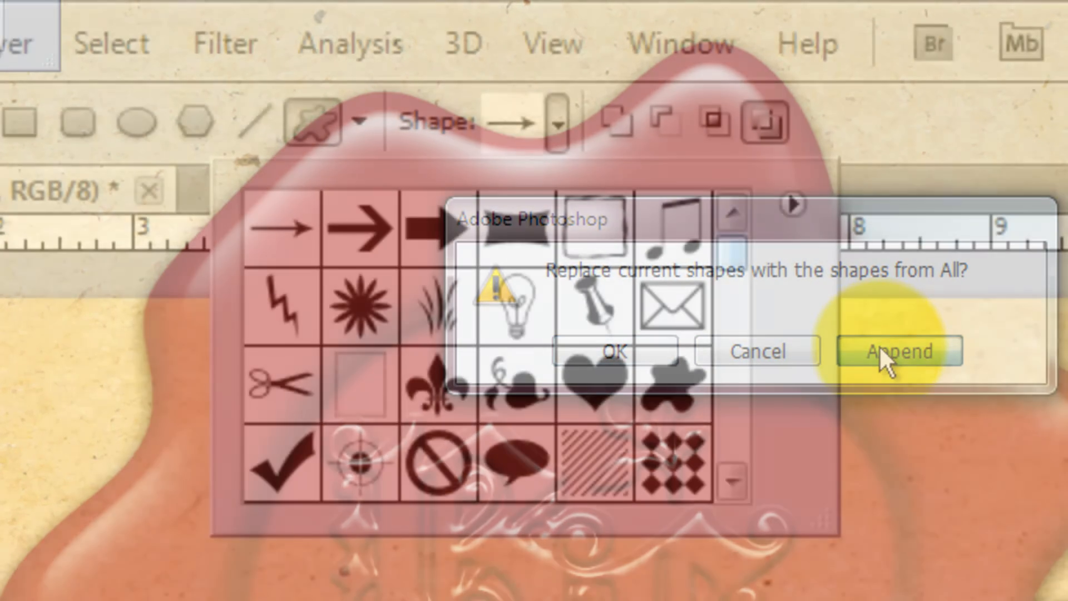
{"action": "left_click", "coordinate": [899, 351]}
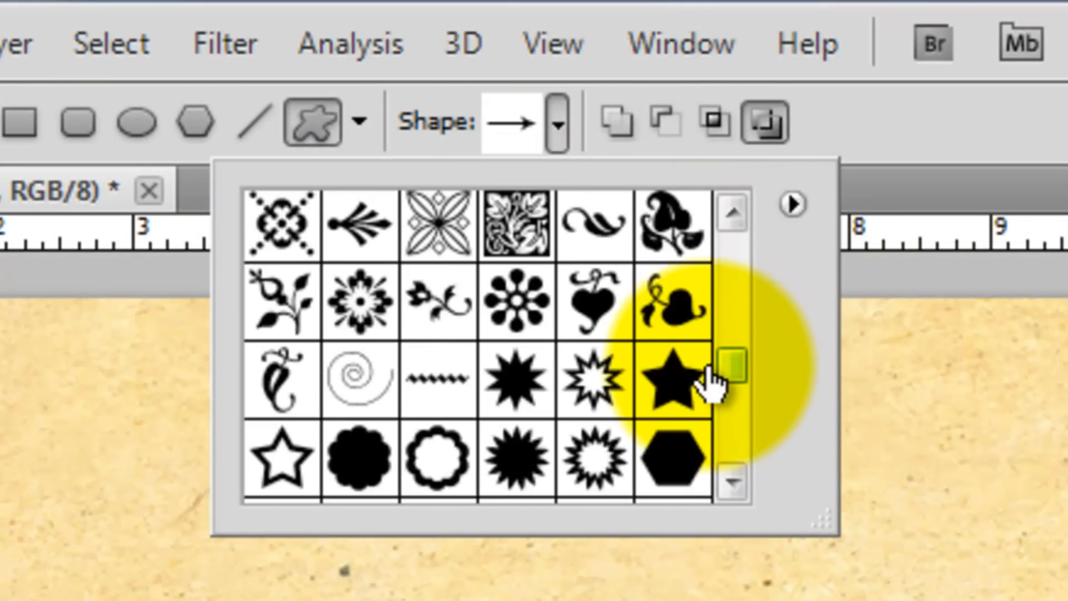
- Choose the leafy sprig ornament shape from the picker
{"action": "left_click", "coordinate": [282, 299]}
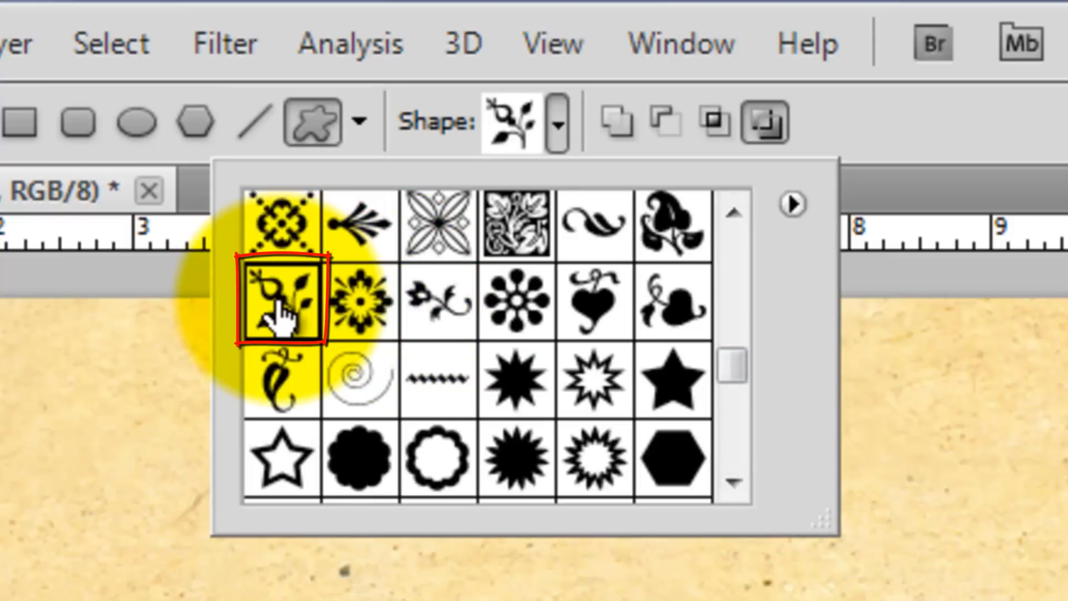
{"action": "left_click", "coordinate": [280, 299]}
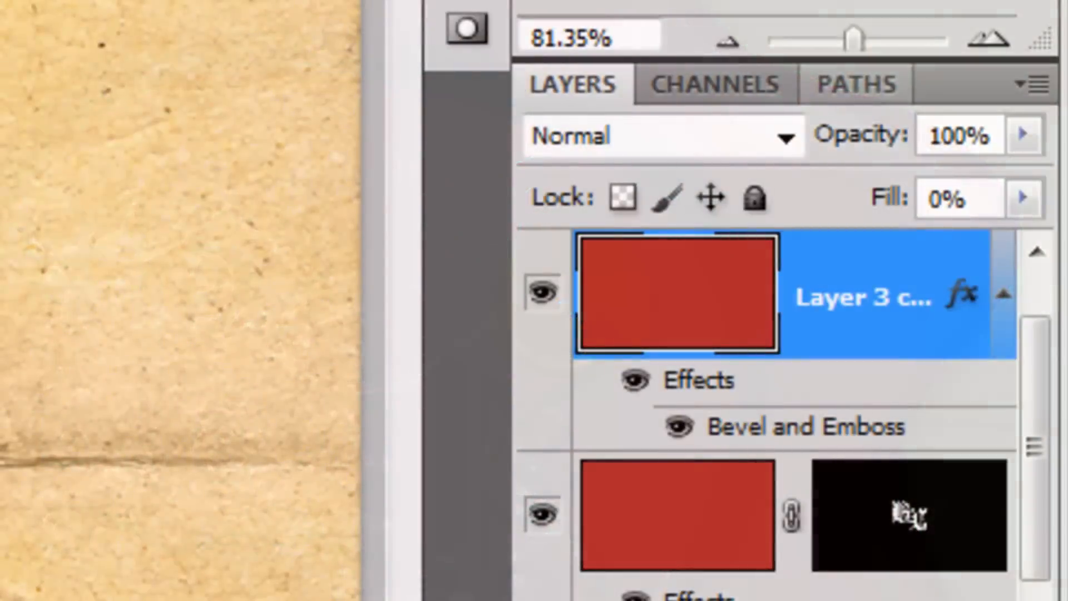
- Make a selection from the Work Path in the Paths panel with Feather Radius 0
{"action": "left_click", "coordinate": [856, 83]}
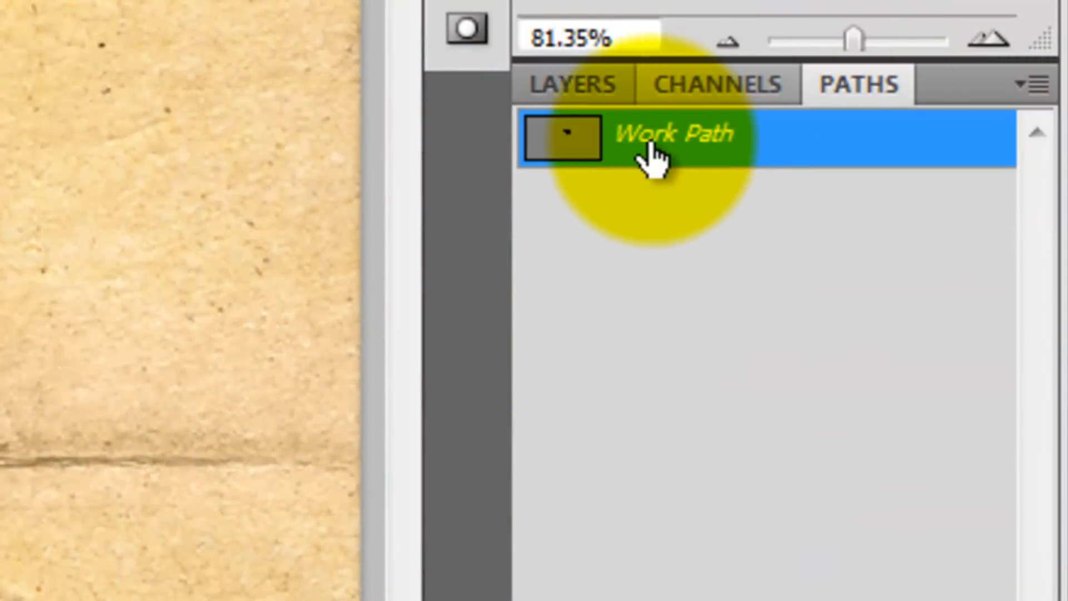
{"action": "right_click", "coordinate": [661, 135]}
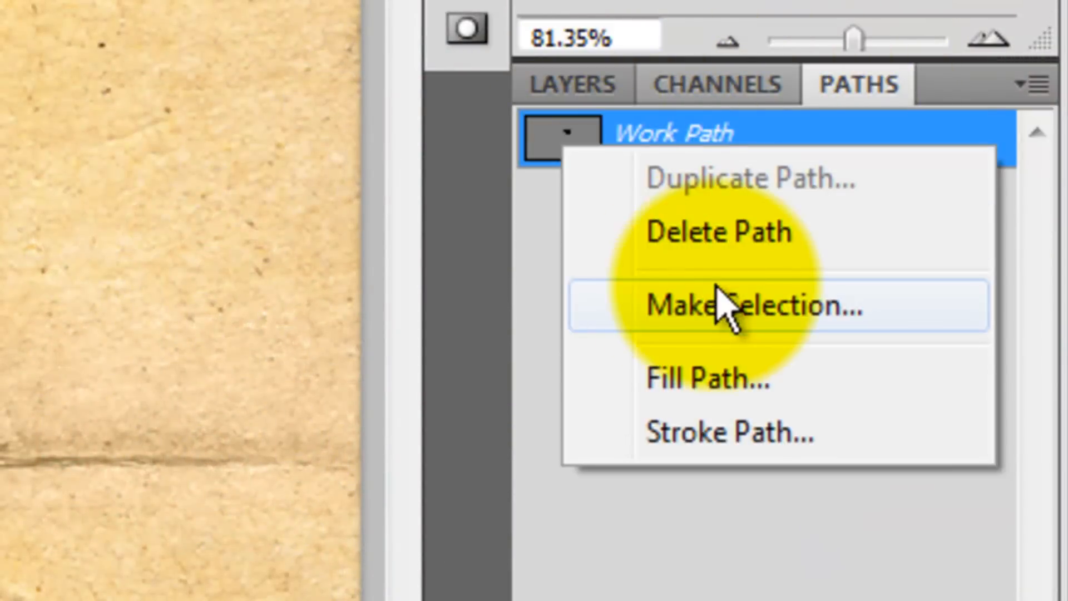
{"action": "left_click", "coordinate": [747, 305]}
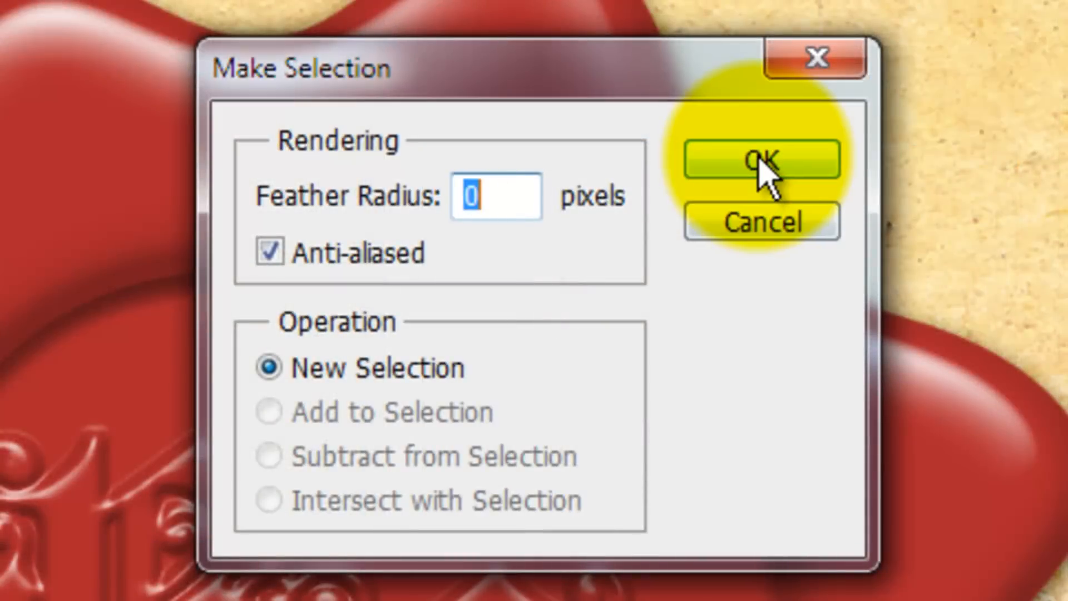
{"action": "left_click", "coordinate": [761, 159]}
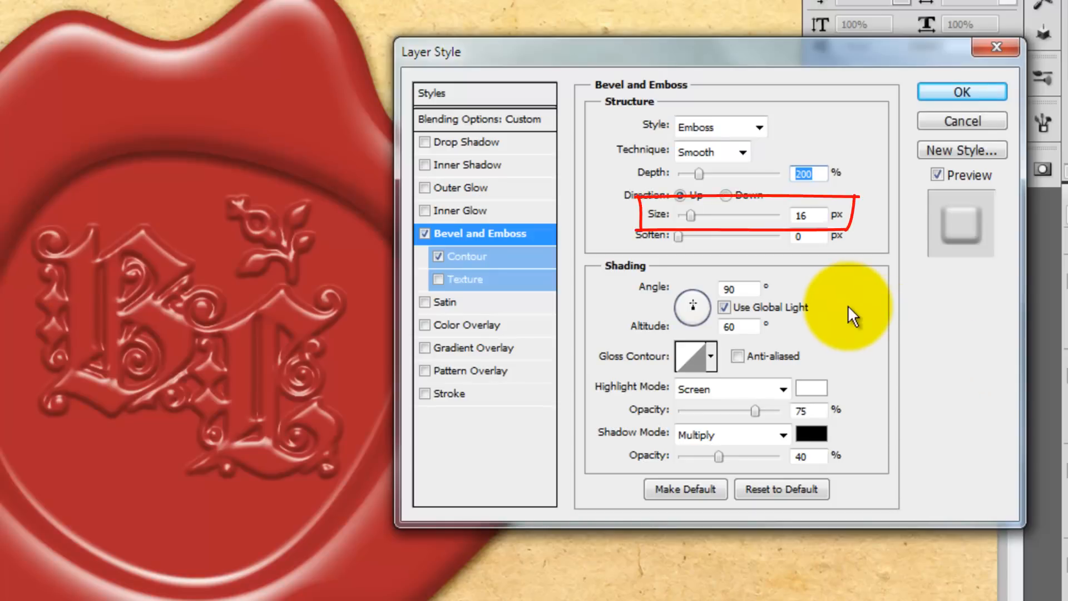
- Give the flourish layer an Emboss, Smooth bevel with Depth 200, Size 16 and Contour on
{"action": "left_click", "coordinate": [961, 92]}
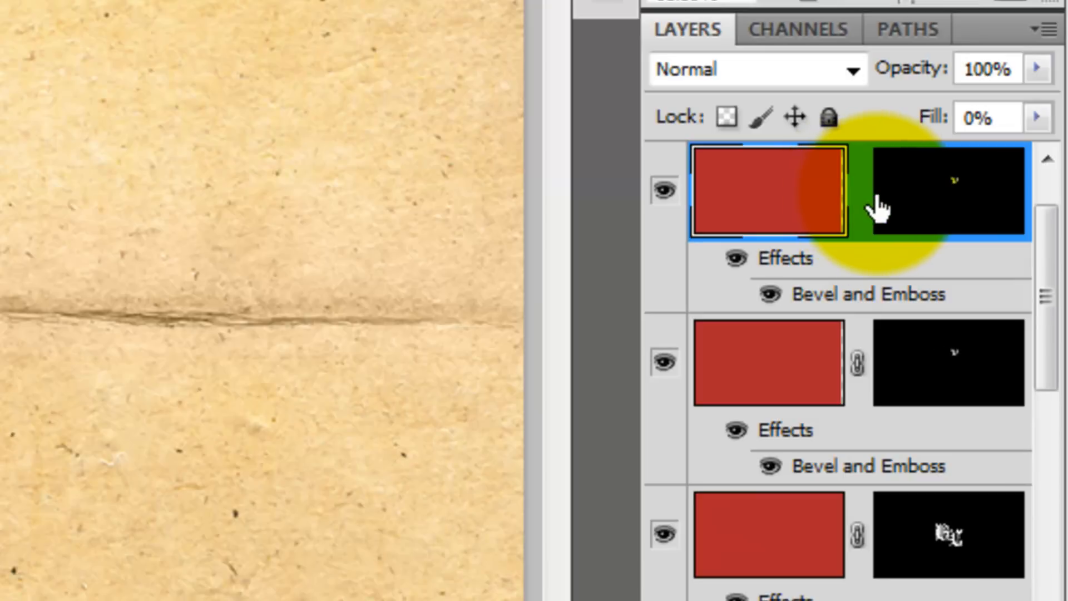
- Target the top flourish layer's mask and start transforming its copy
{"action": "left_click", "coordinate": [946, 190]}
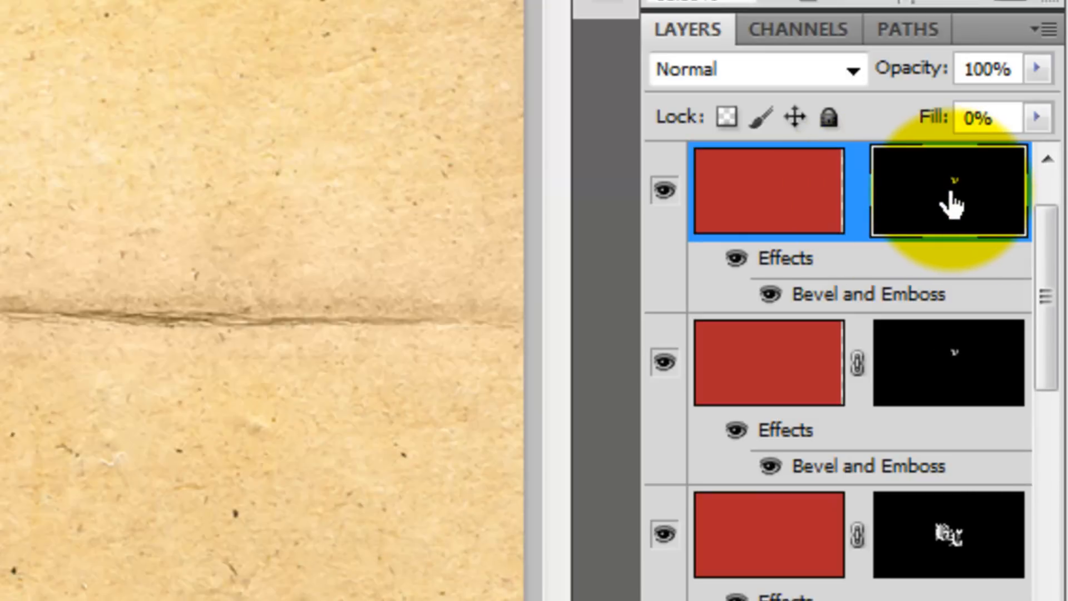
{"action": "key", "text": "ctrl+t"}
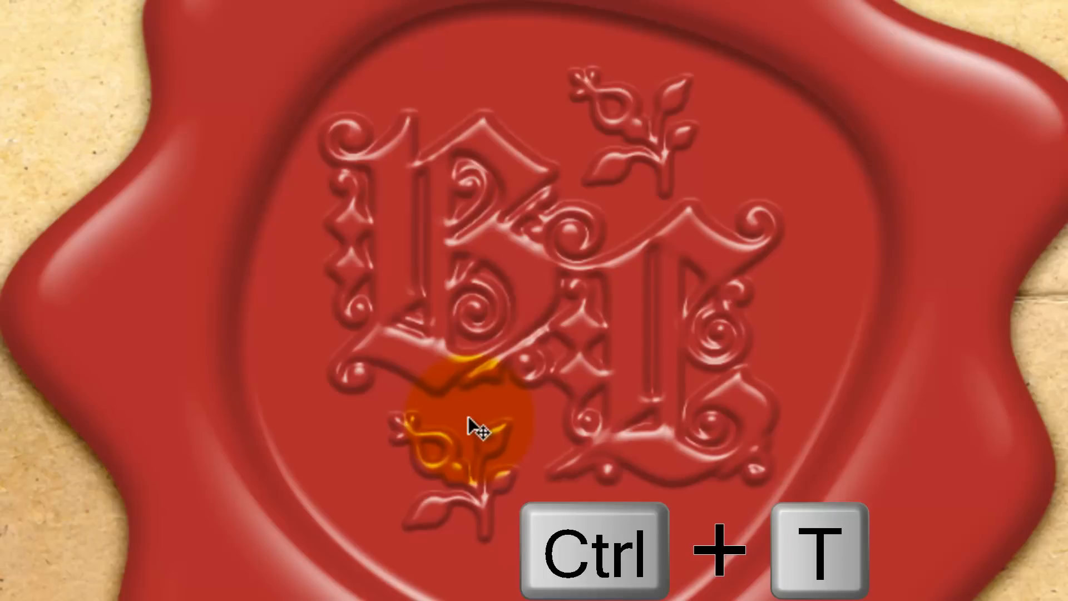
- Start a free transform on the lower-left flourish copy to rotate it
{"action": "key", "text": "ctrl+t"}
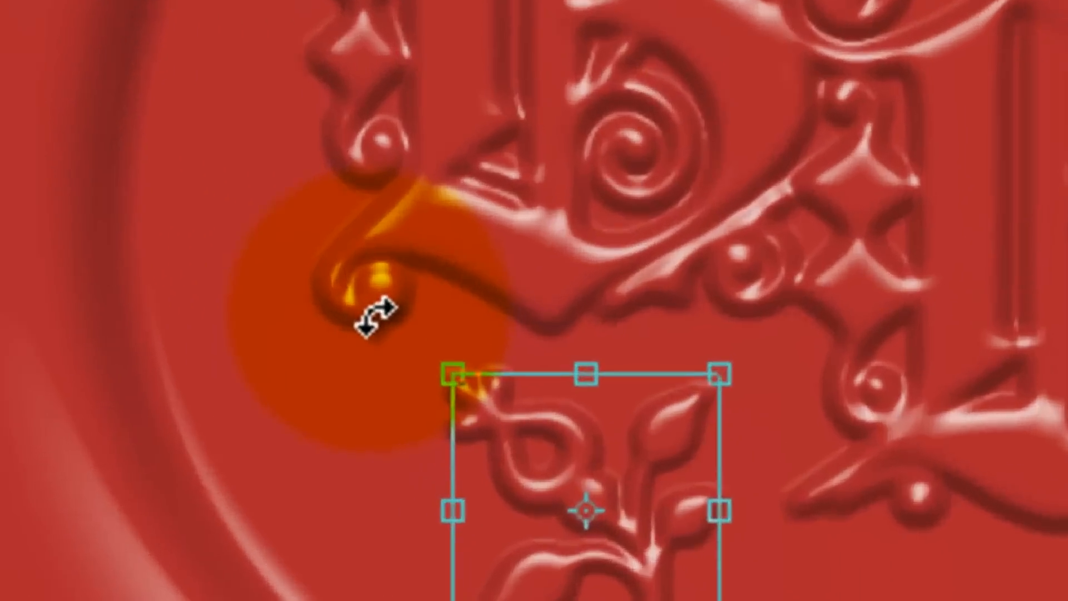